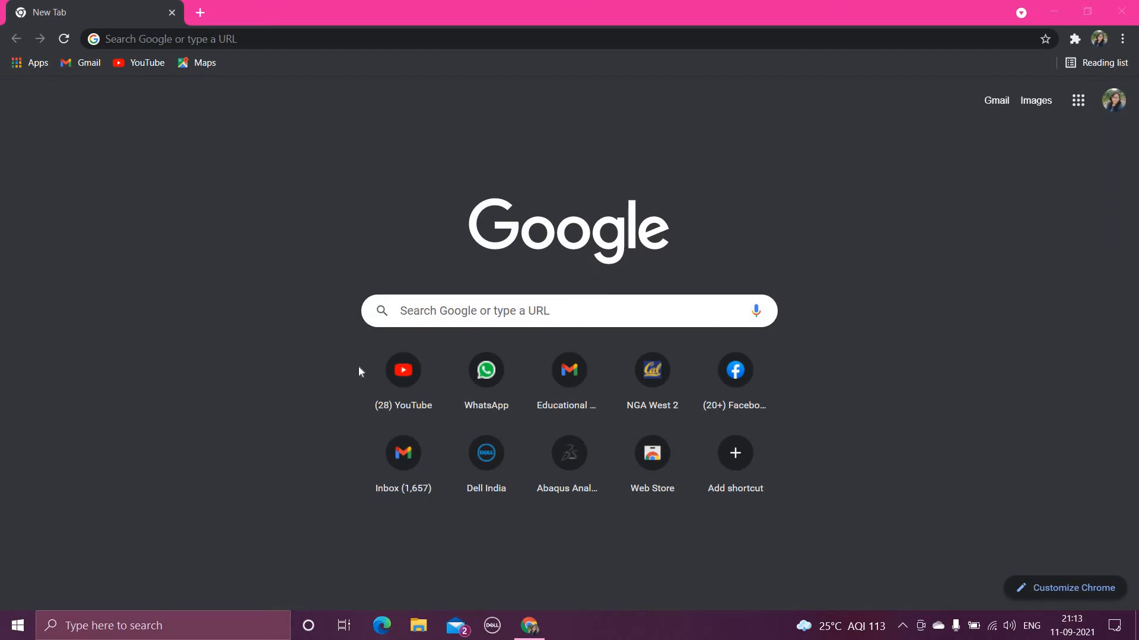
mouse_move(307, 98)
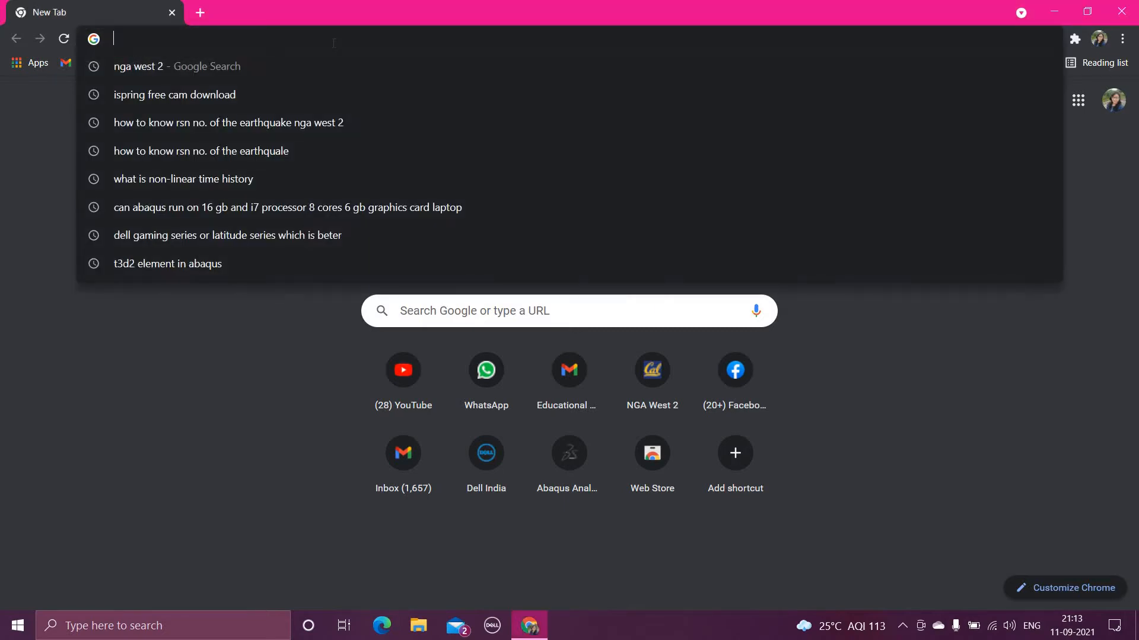
Search Google for 'nga west 2' and open the PEER Ground Motion Database result.
text(nga west 2)
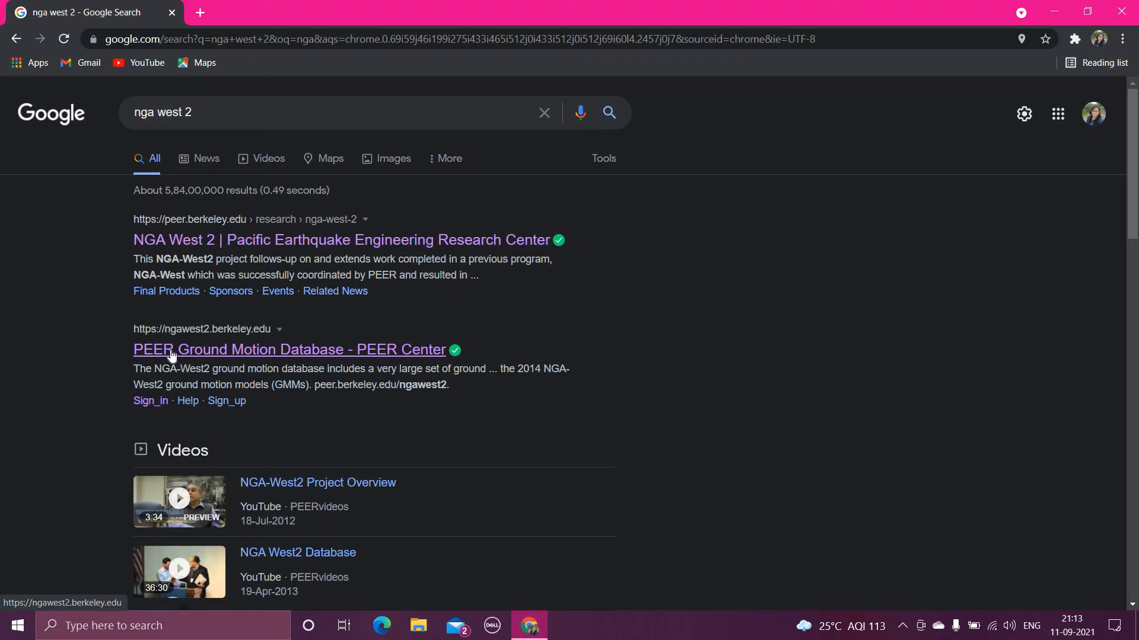
click(289, 349)
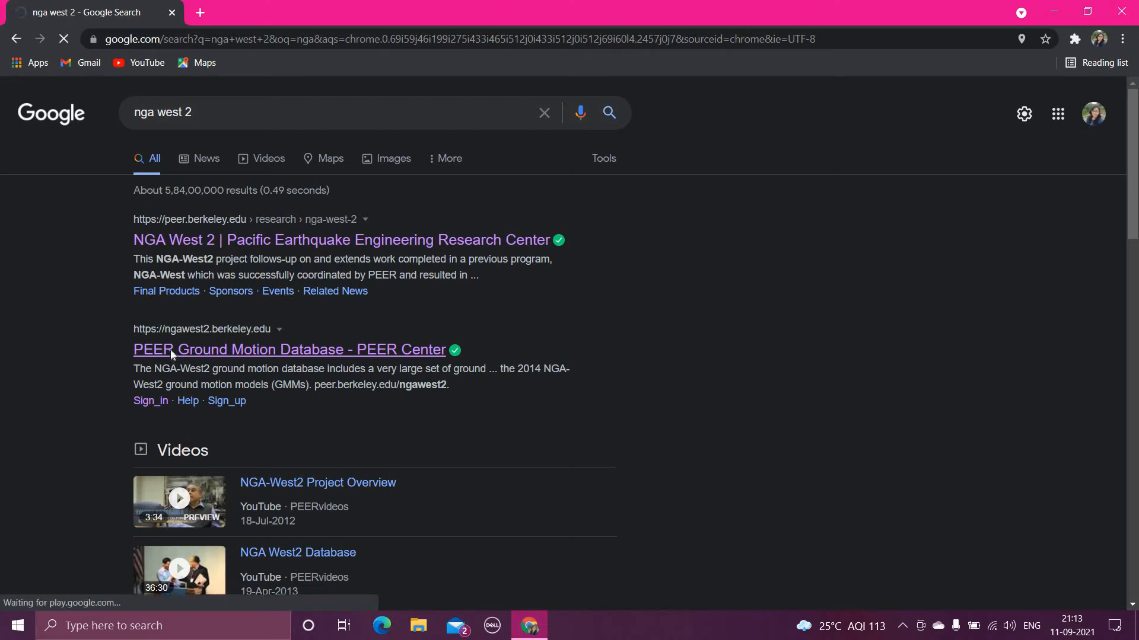
Enter the NGA-West2 database and sign in with the saved email and password.
click(289, 350)
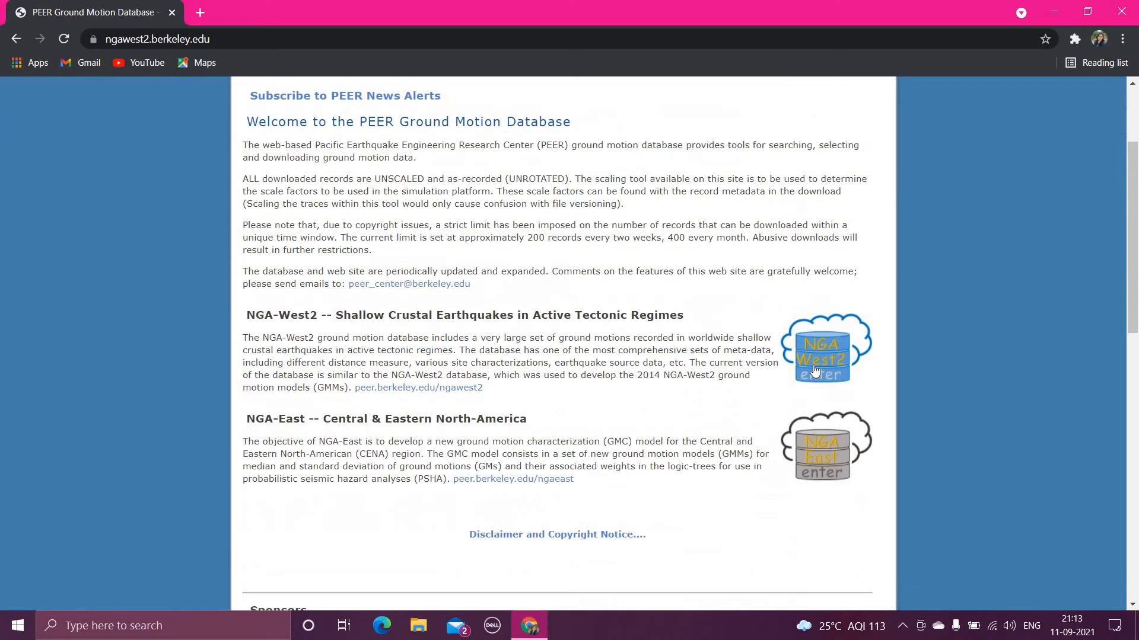
mouse_move(812, 361)
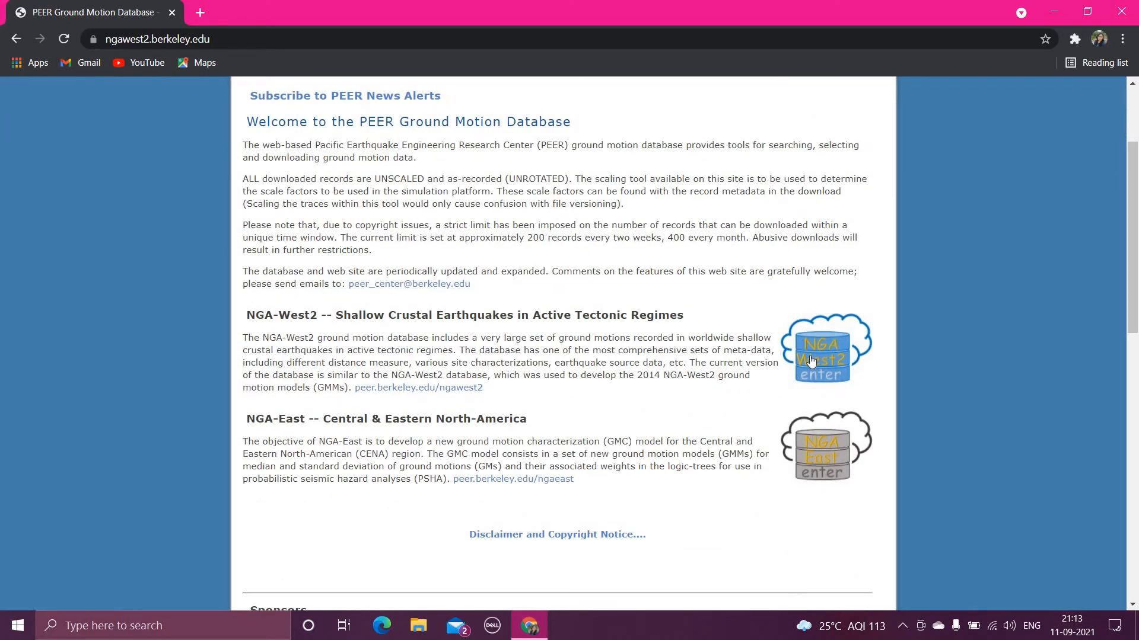
click(822, 356)
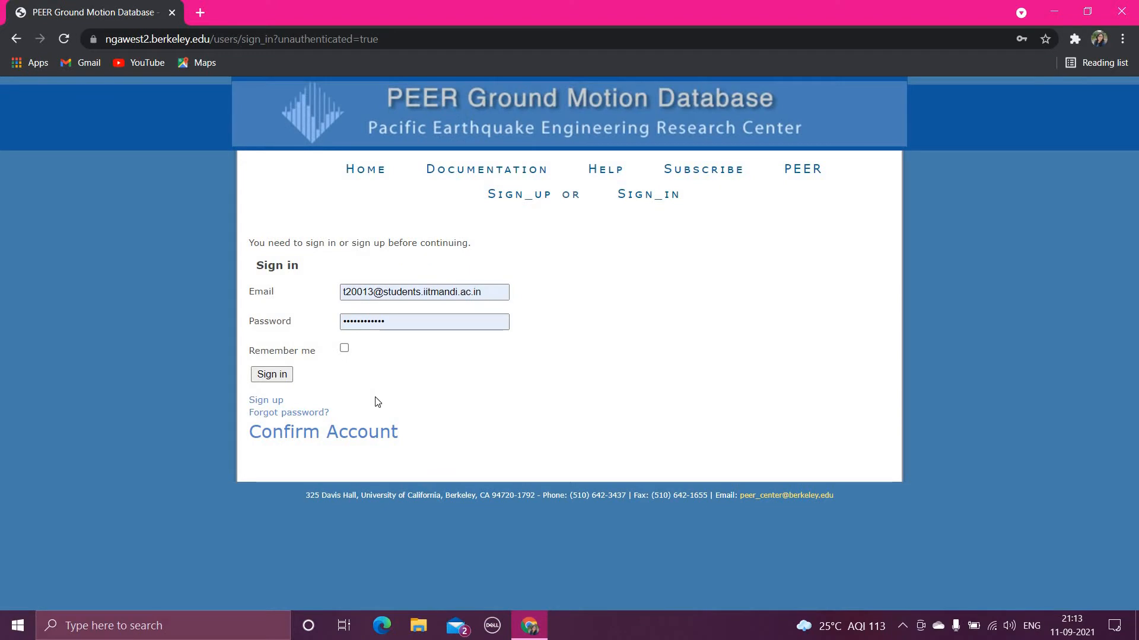
mouse_move(366, 405)
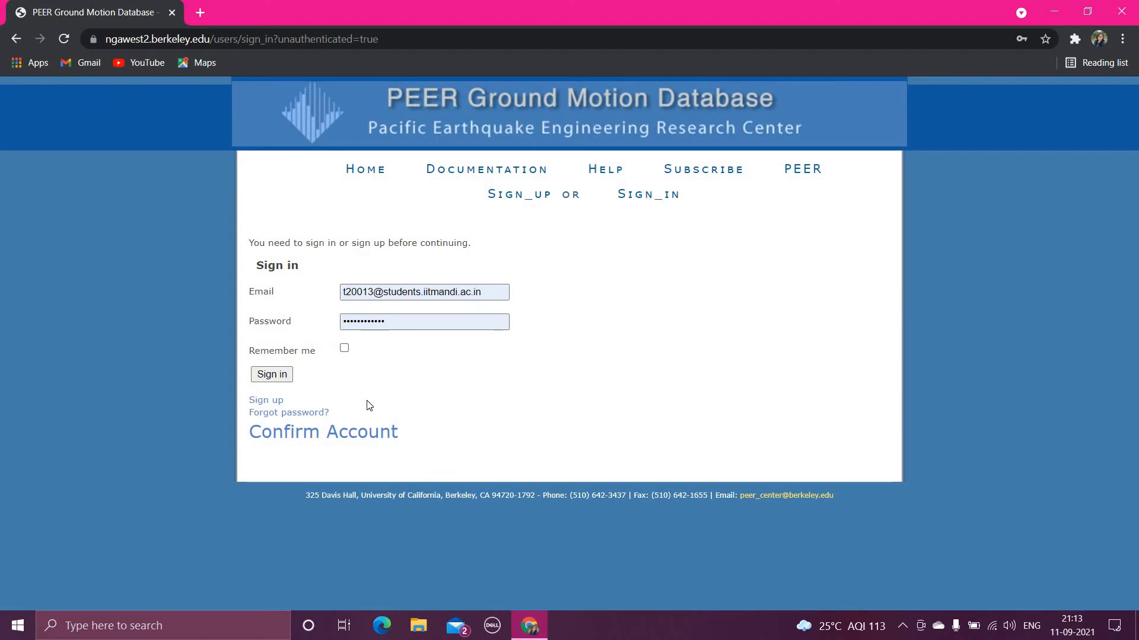
mouse_move(266, 400)
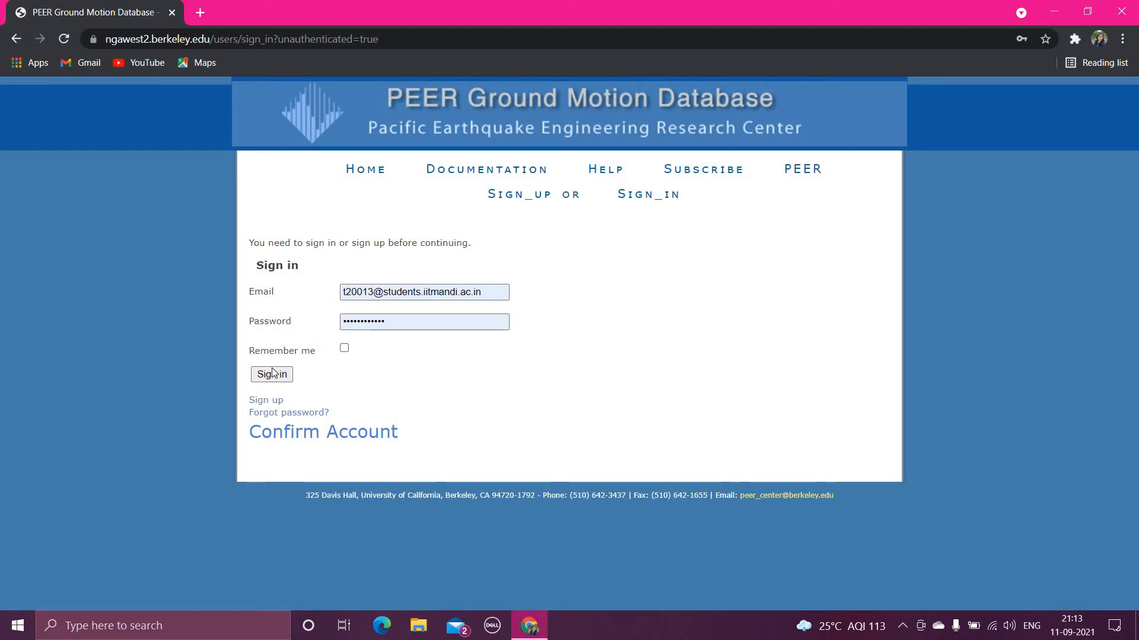
click(271, 375)
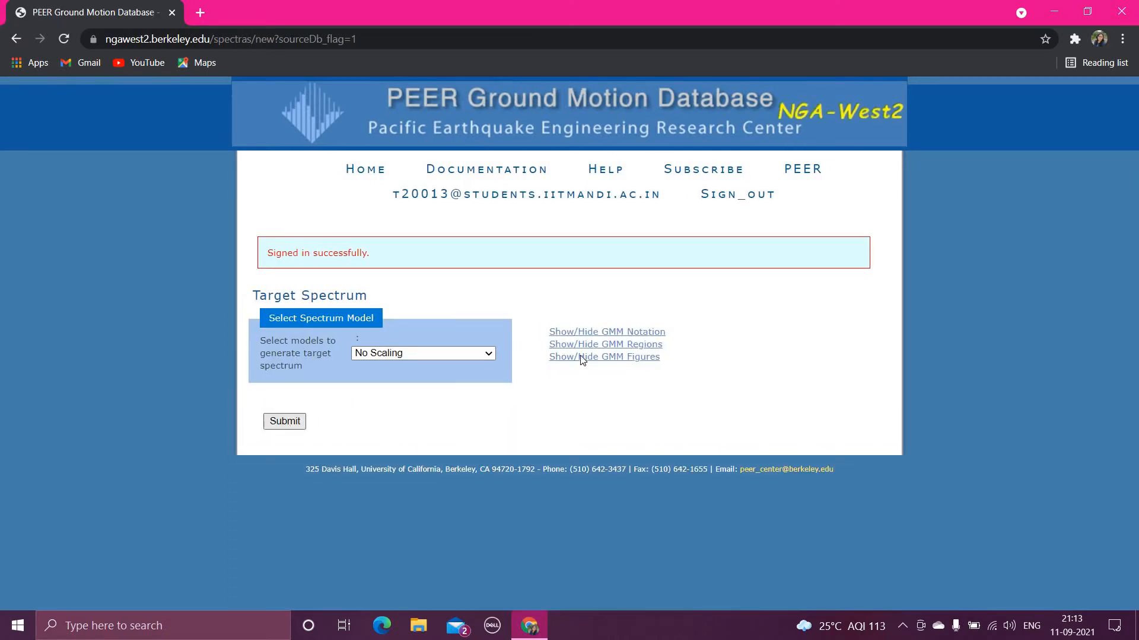
Submit with No Scaling, then search records with event name Niigata.
click(284, 421)
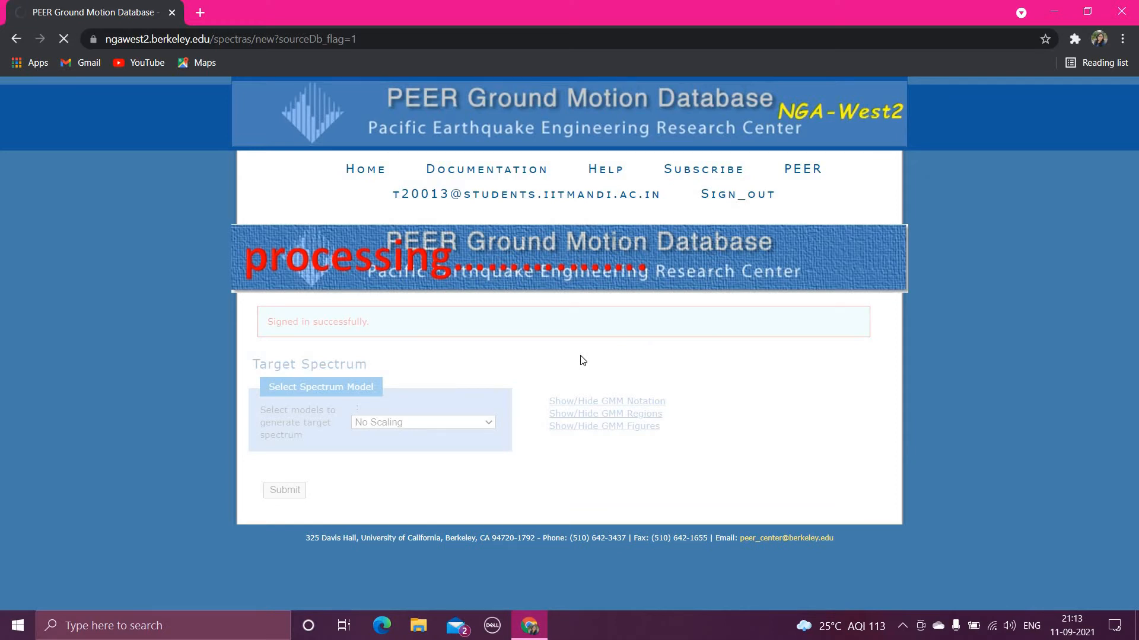
click(284, 490)
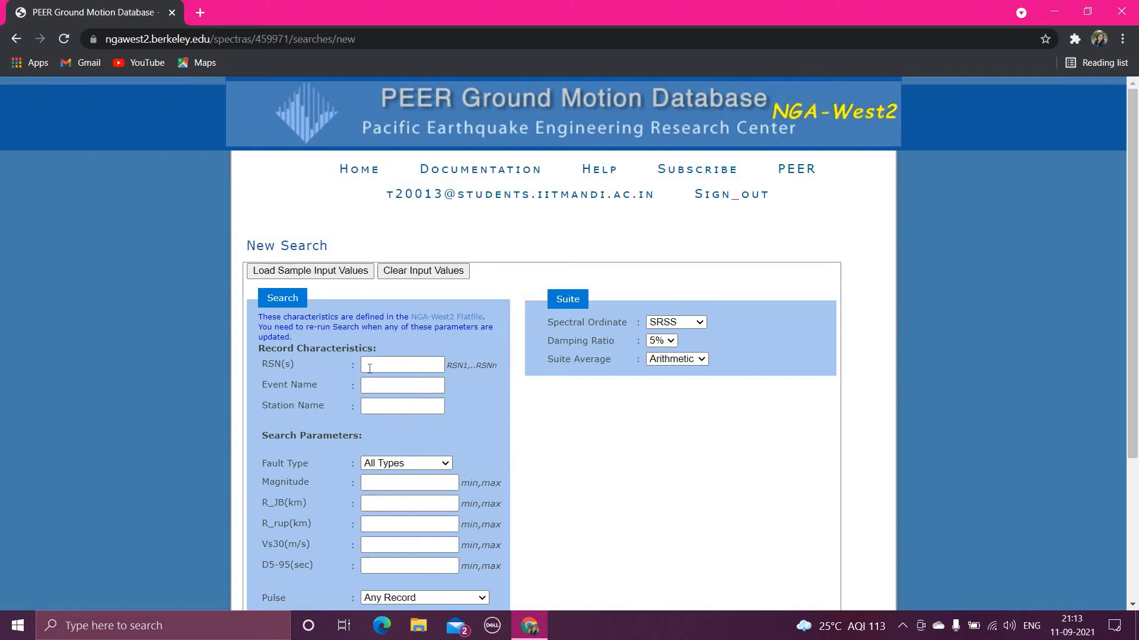
mouse_move(272, 376)
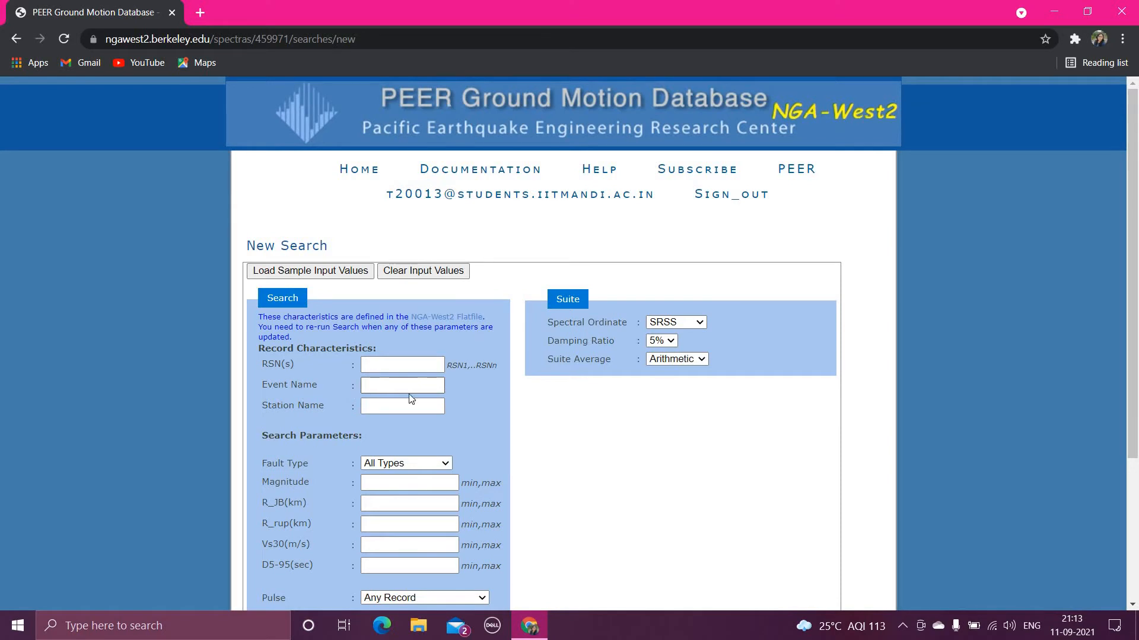
click(402, 385)
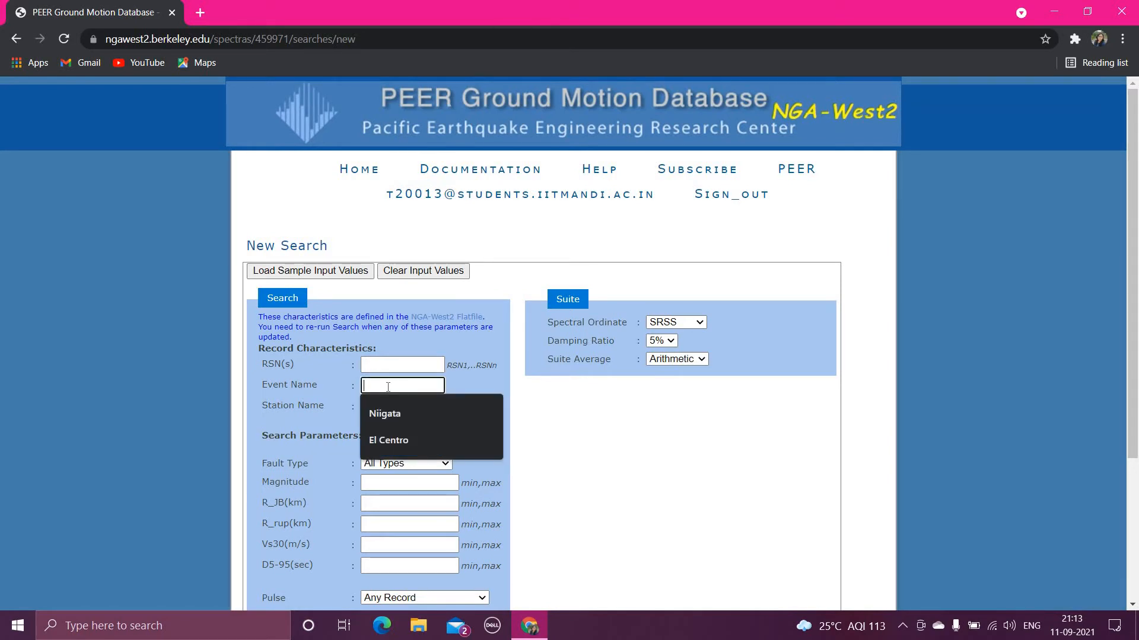
text(Niigata)
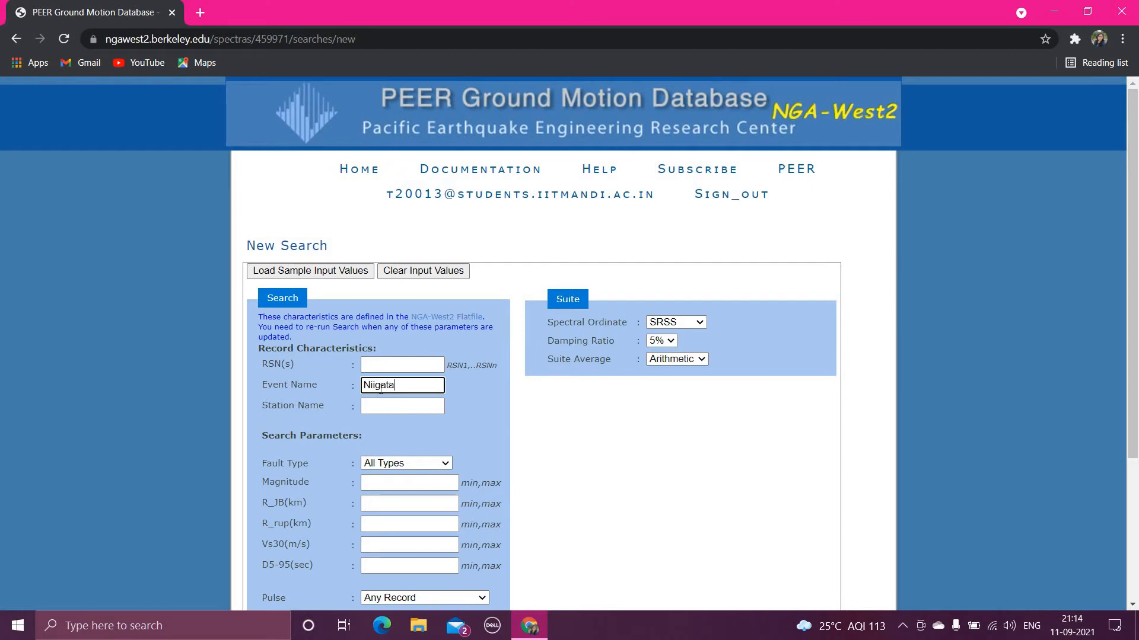
scroll(down, 3)
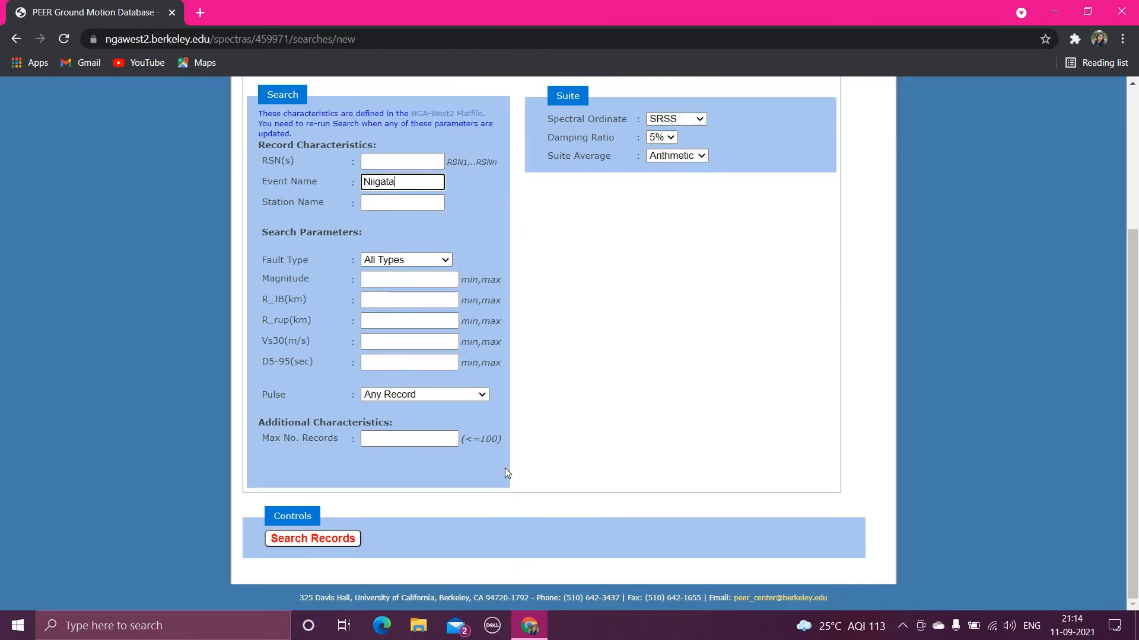
click(312, 538)
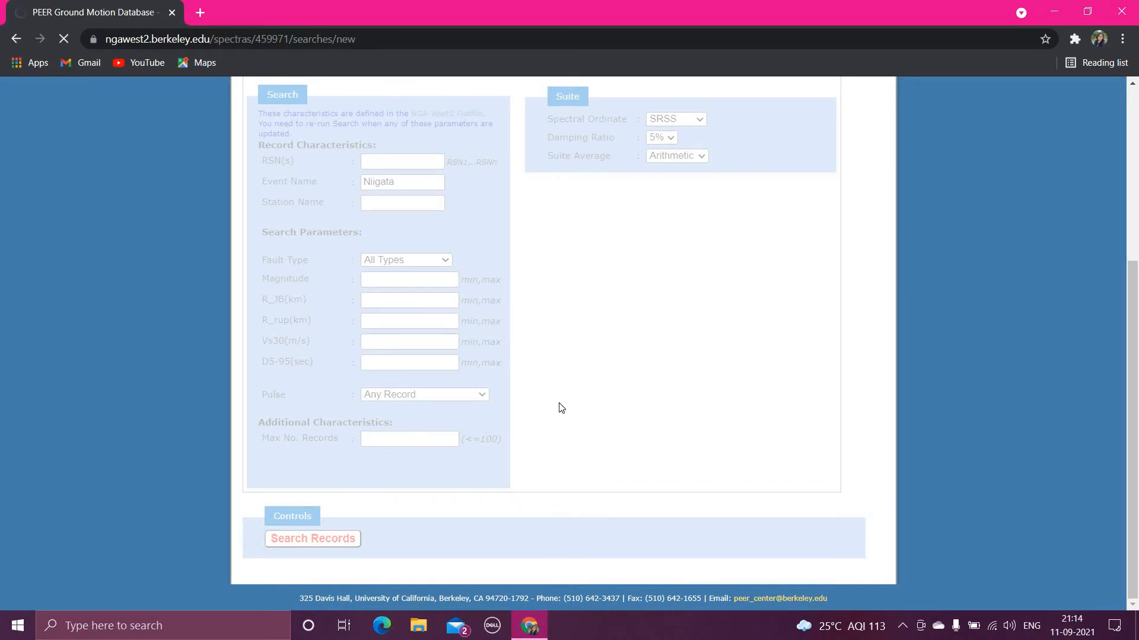
Review the Niigata results table and download options, then return to Edit Search.
click(312, 537)
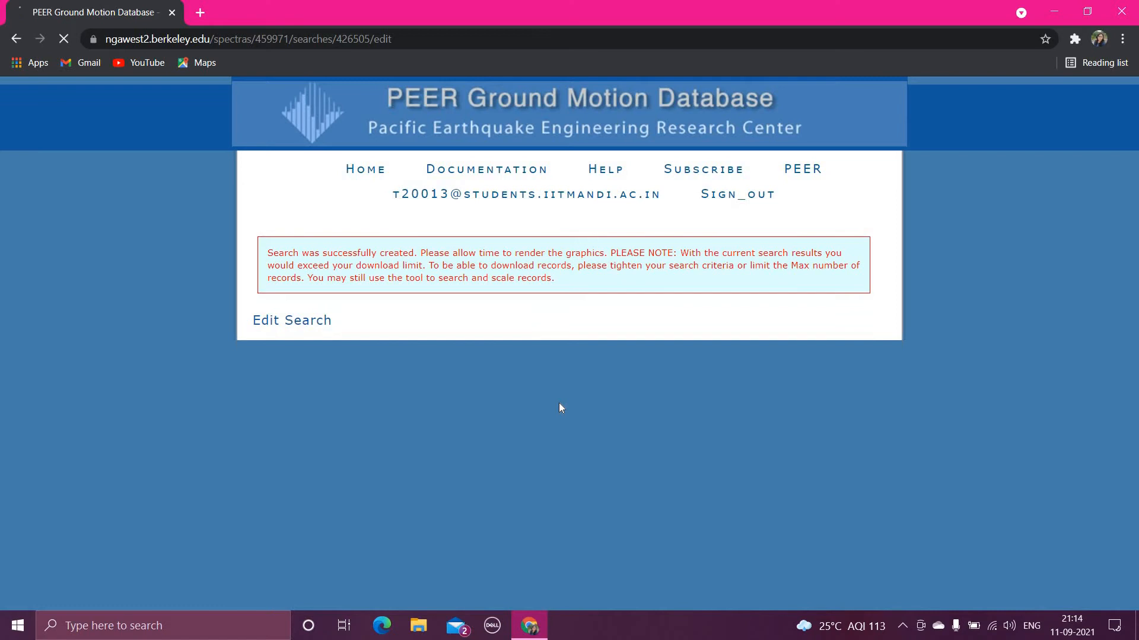
scroll(down, 3)
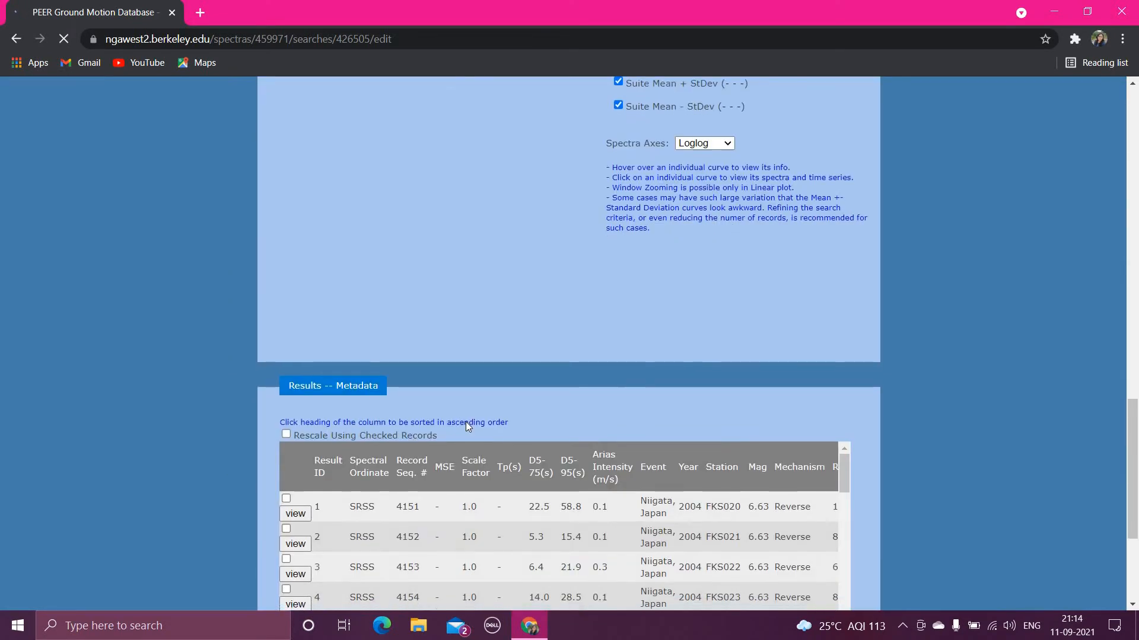
scroll(down, 3)
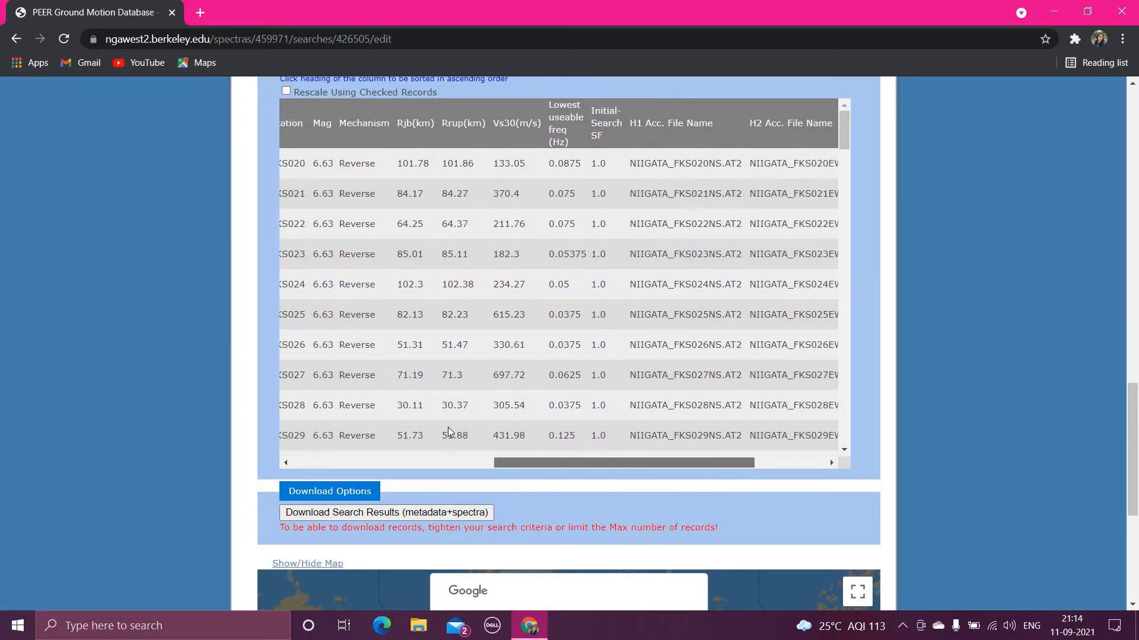
scroll(left, 3)
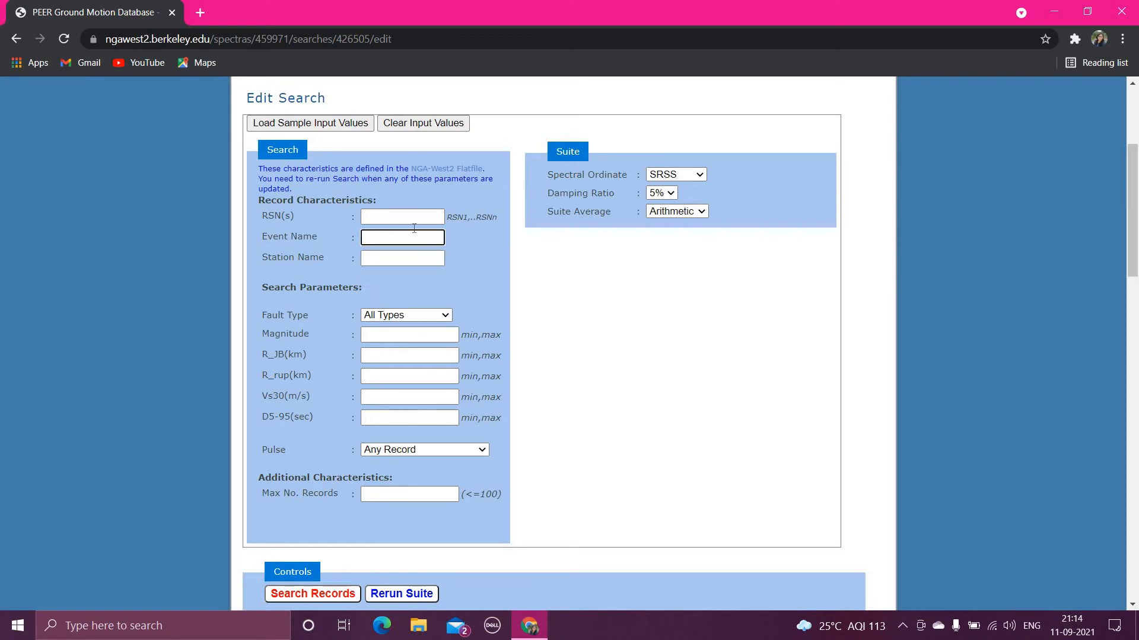
Search by RSN 4152 alone and scroll to its response spectra plot.
click(402, 216)
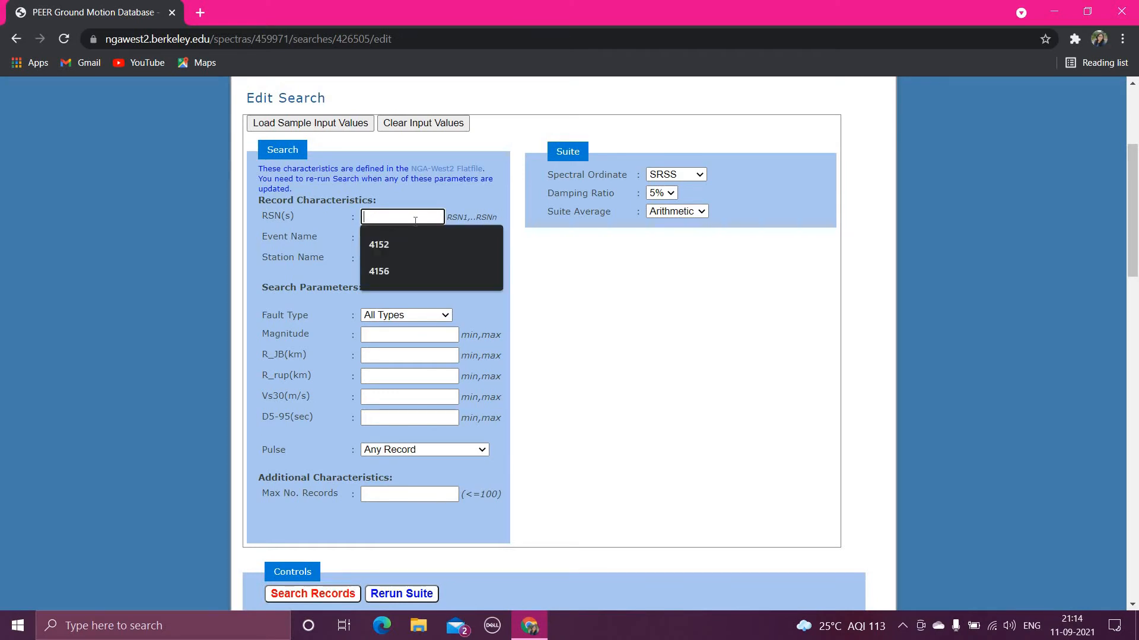
click(378, 245)
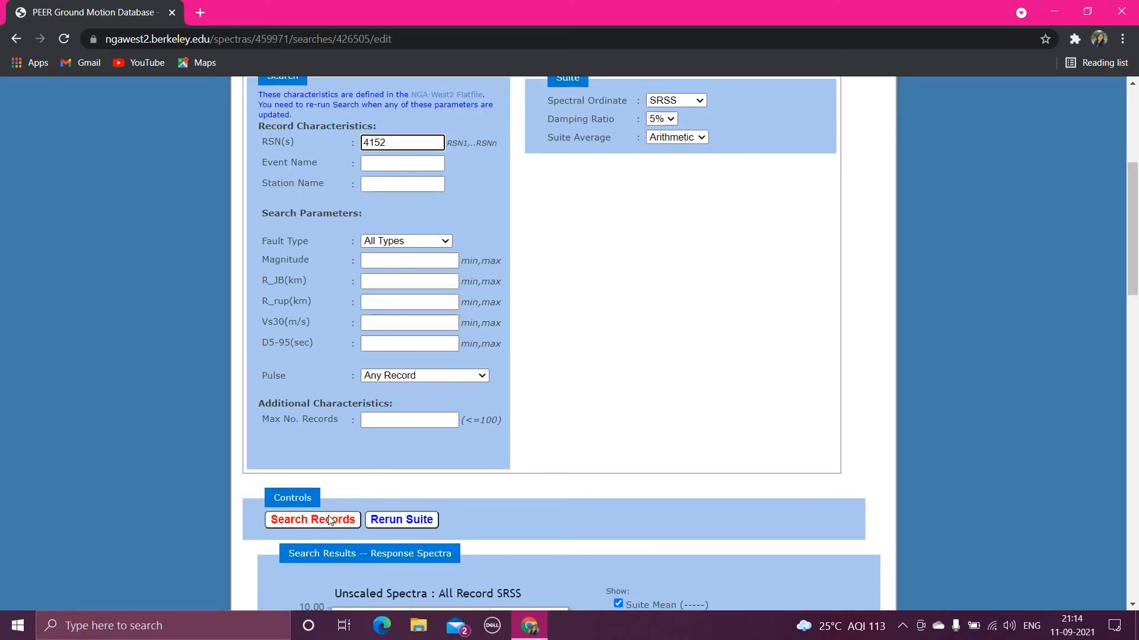
click(312, 520)
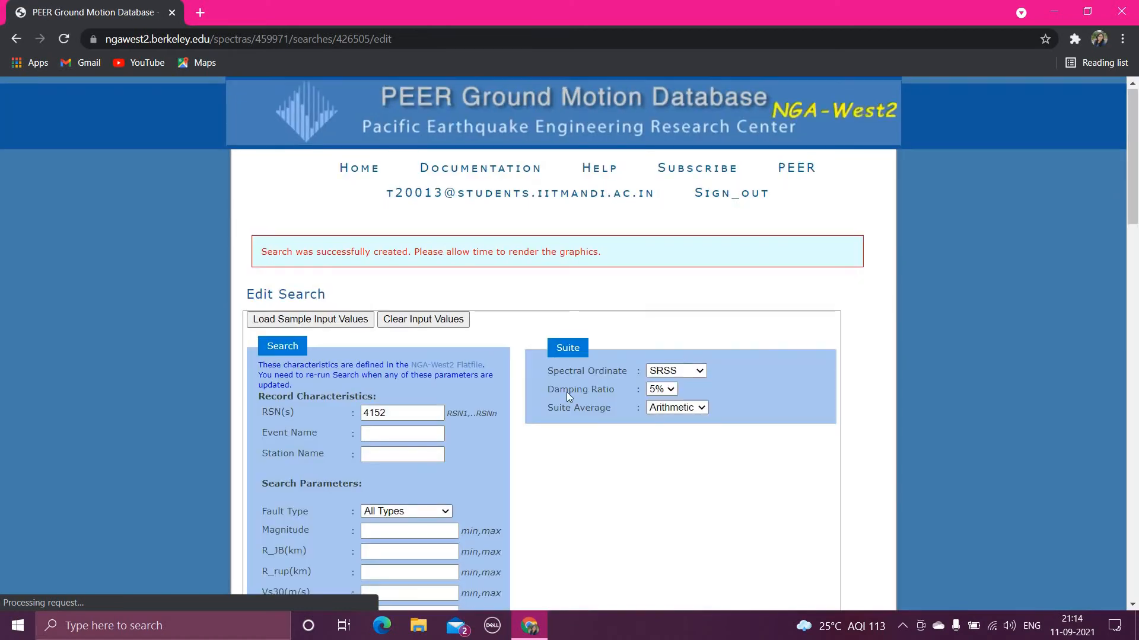
scroll(down, 3)
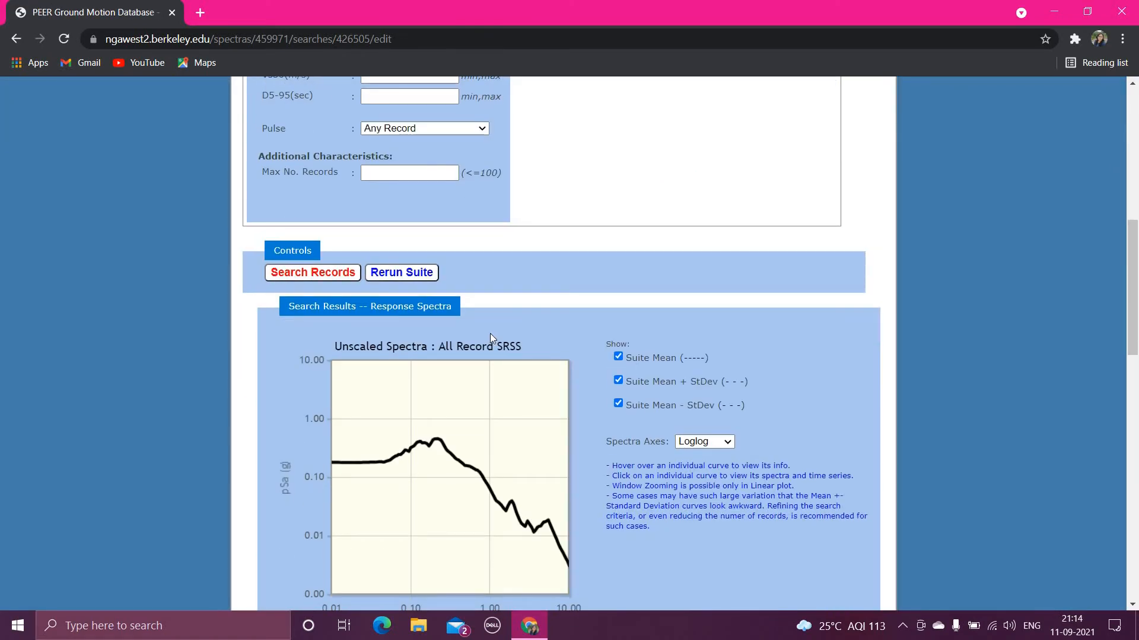
scroll(down, 3)
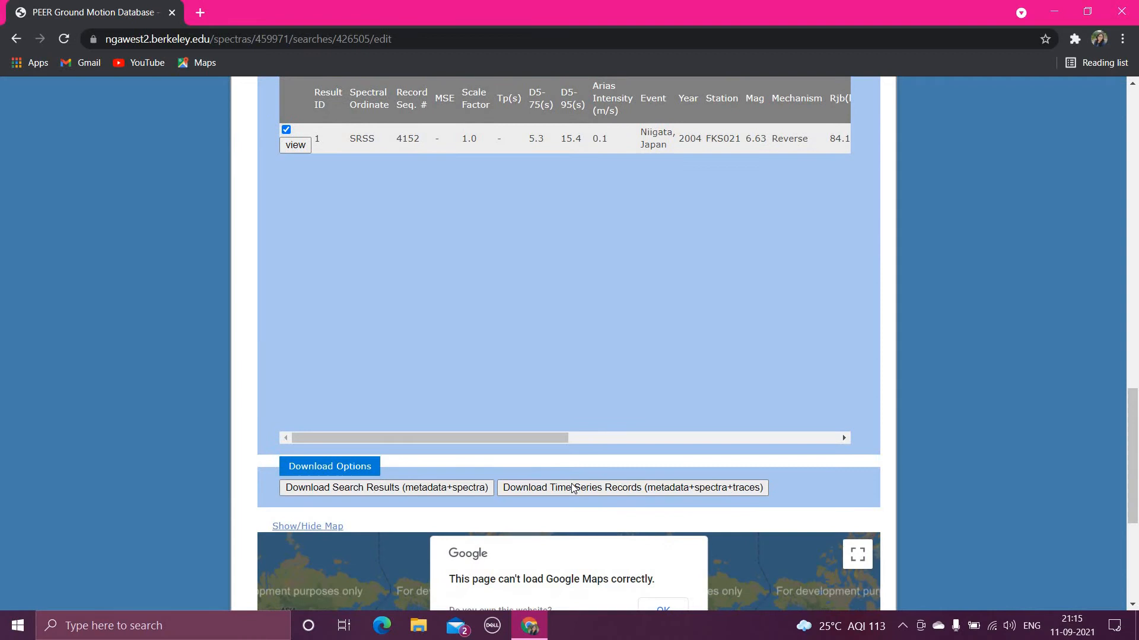
mouse_move(598, 494)
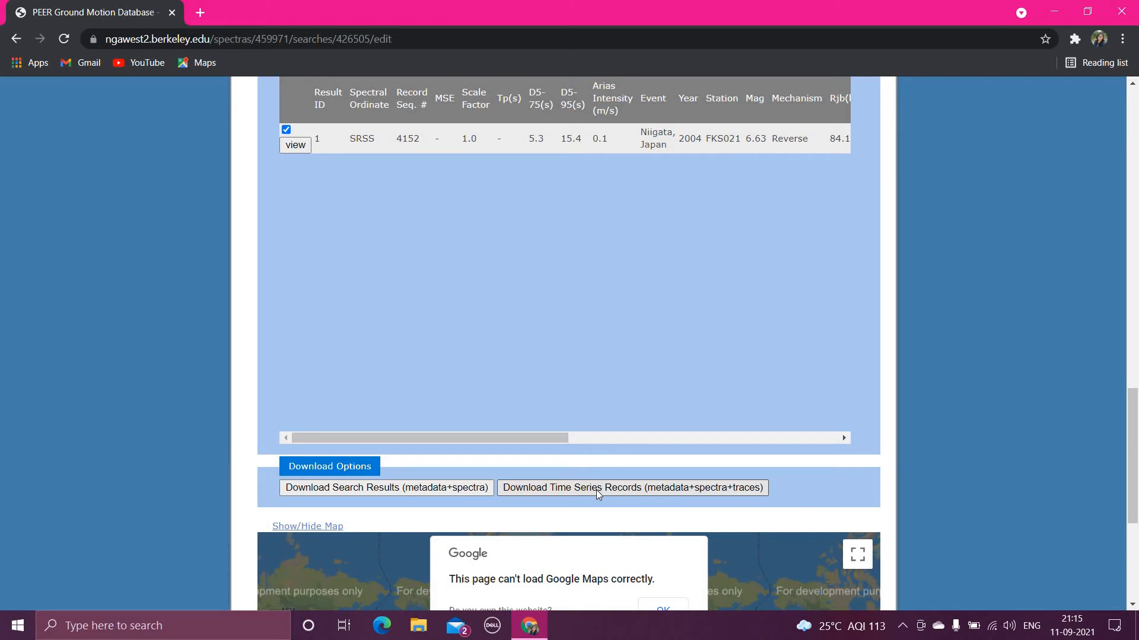
mouse_move(607, 495)
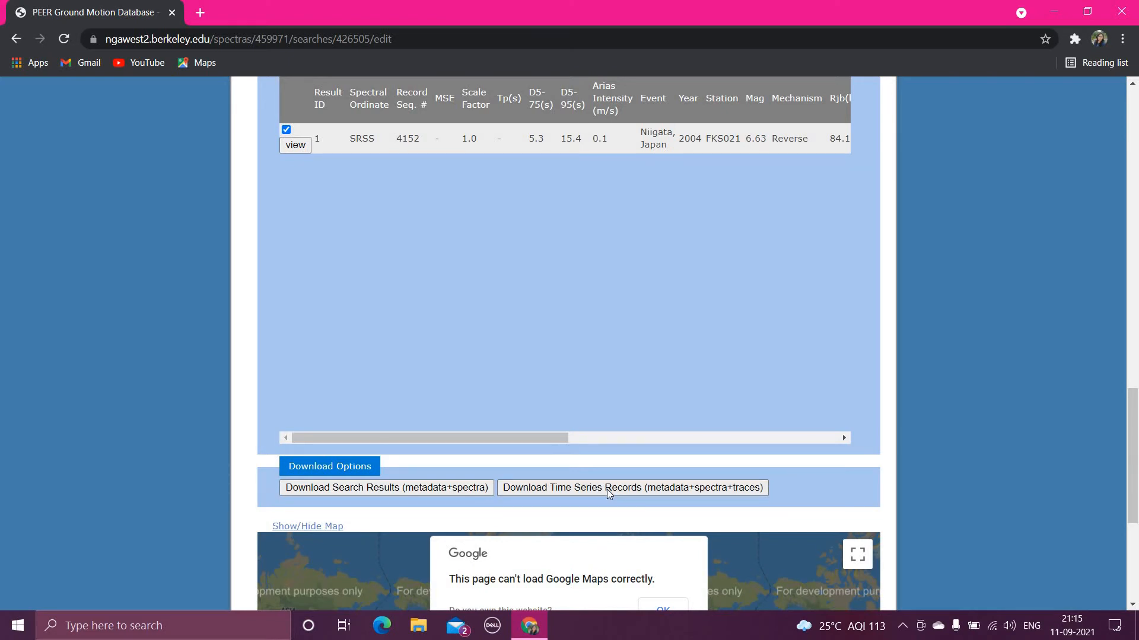
Download time series records (metadata+spectra+traces) for RSN 4152 and accept both alerts.
click(632, 488)
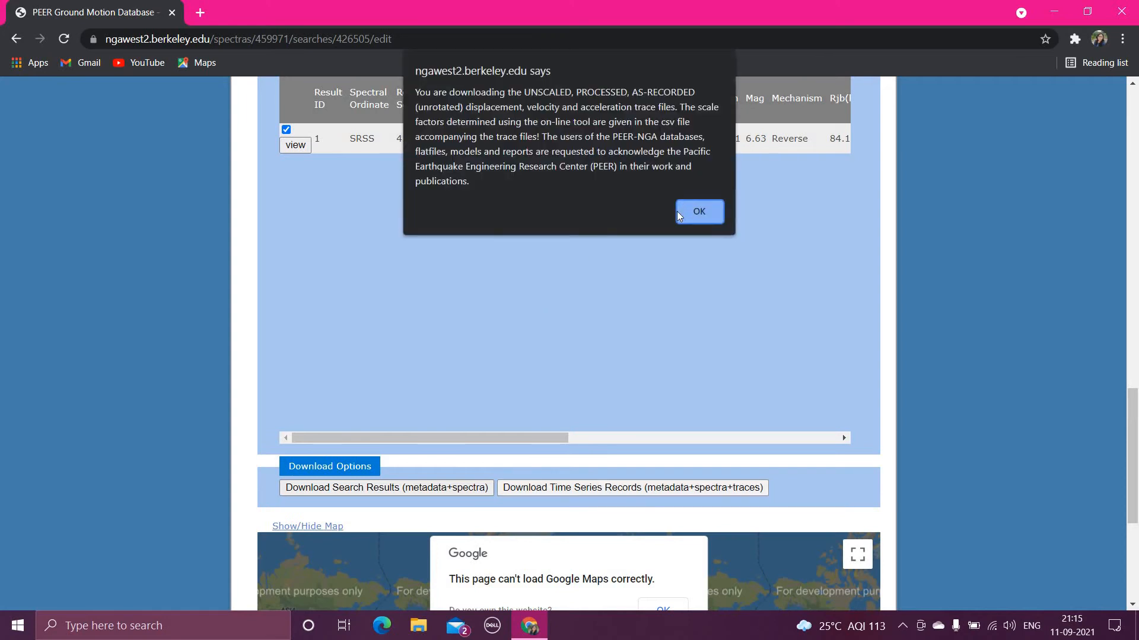
click(697, 211)
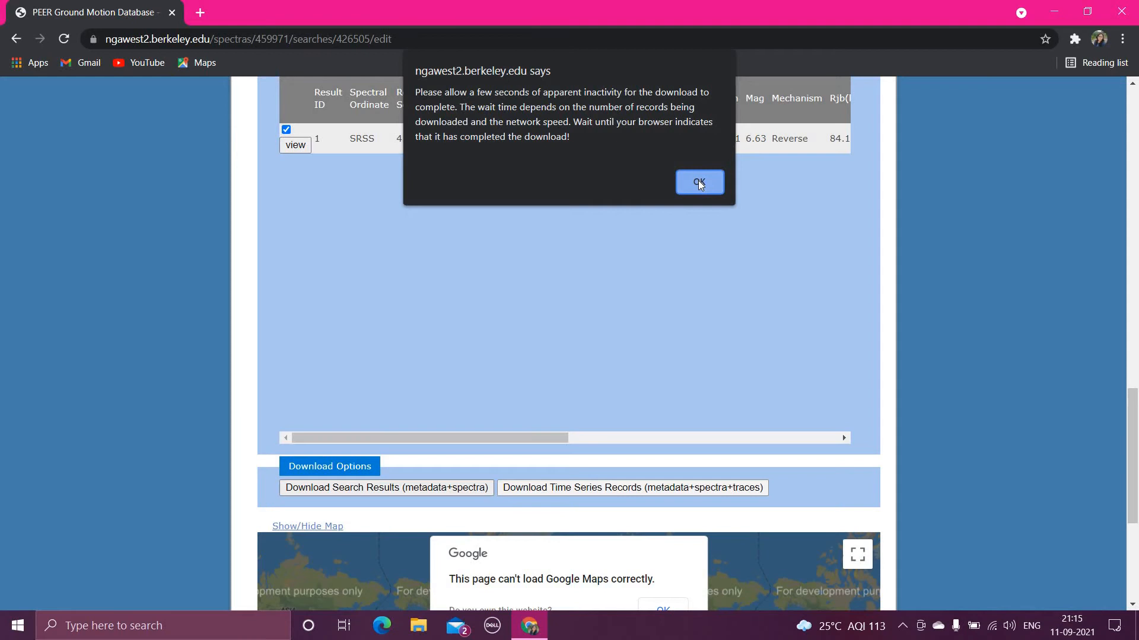
click(698, 182)
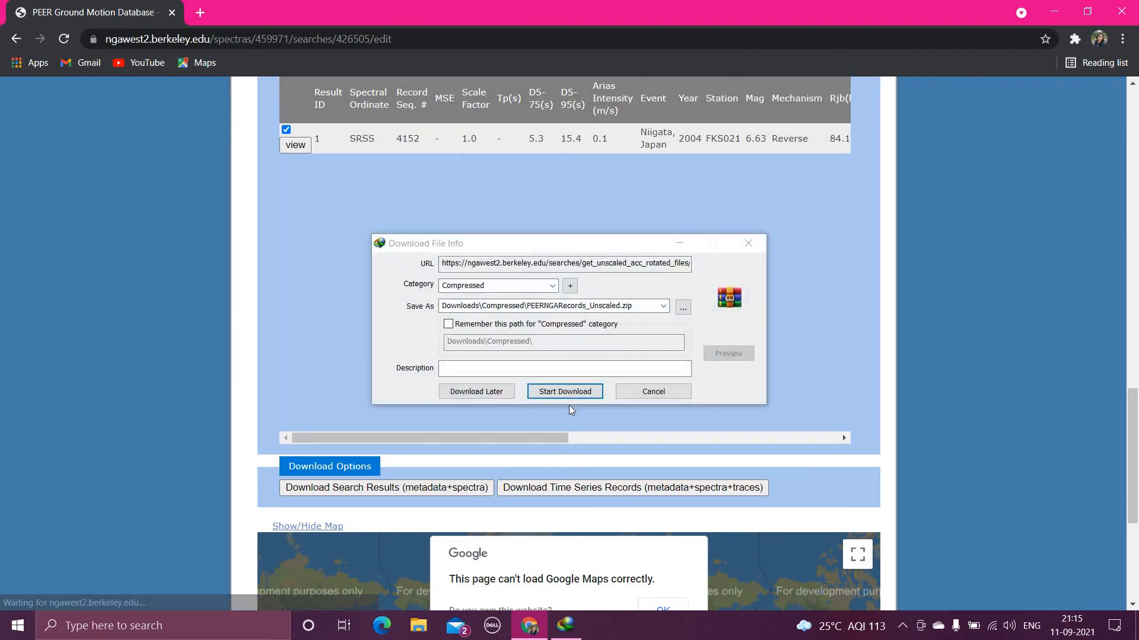
Download PEERNGARecords_Unscaled.zip (552 KB) to Downloads\Compressed and open its folder.
click(564, 391)
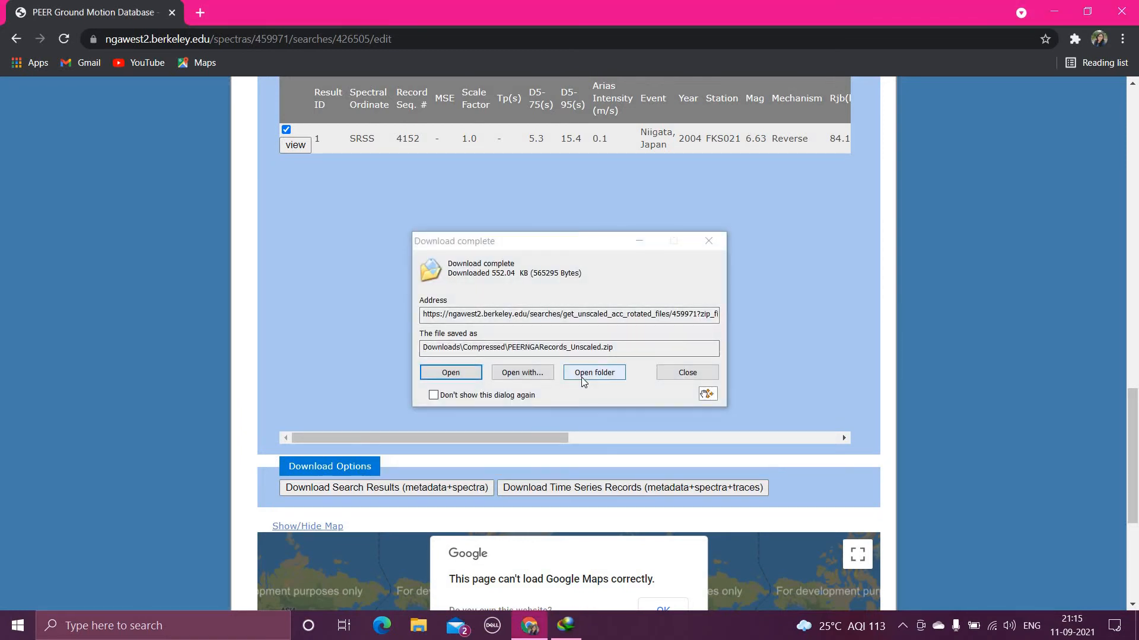
click(593, 373)
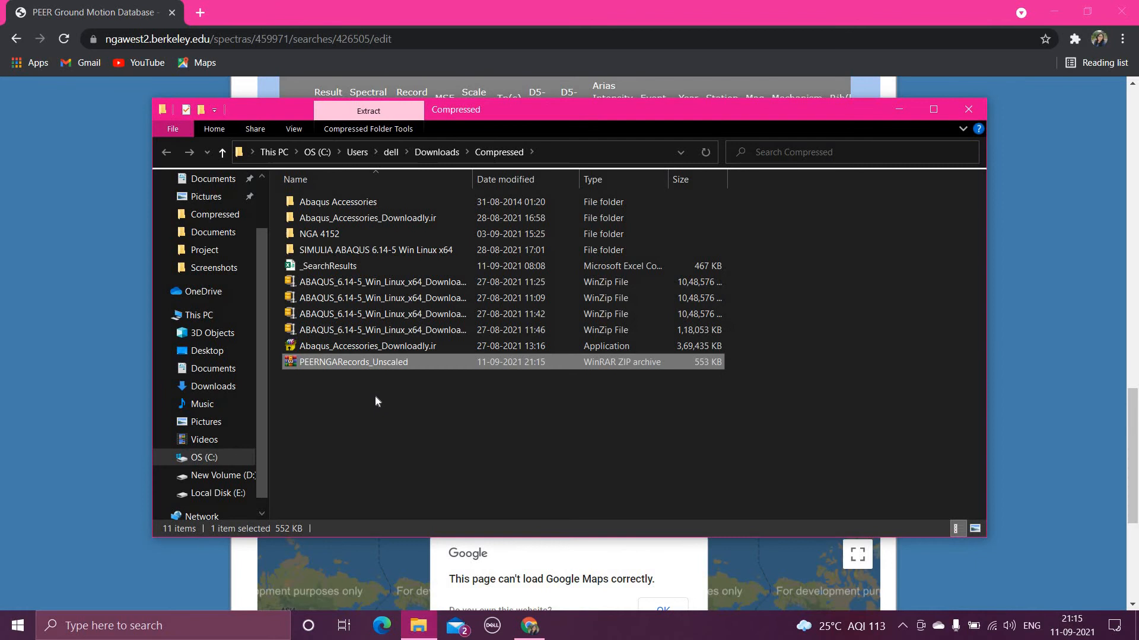
mouse_move(391, 372)
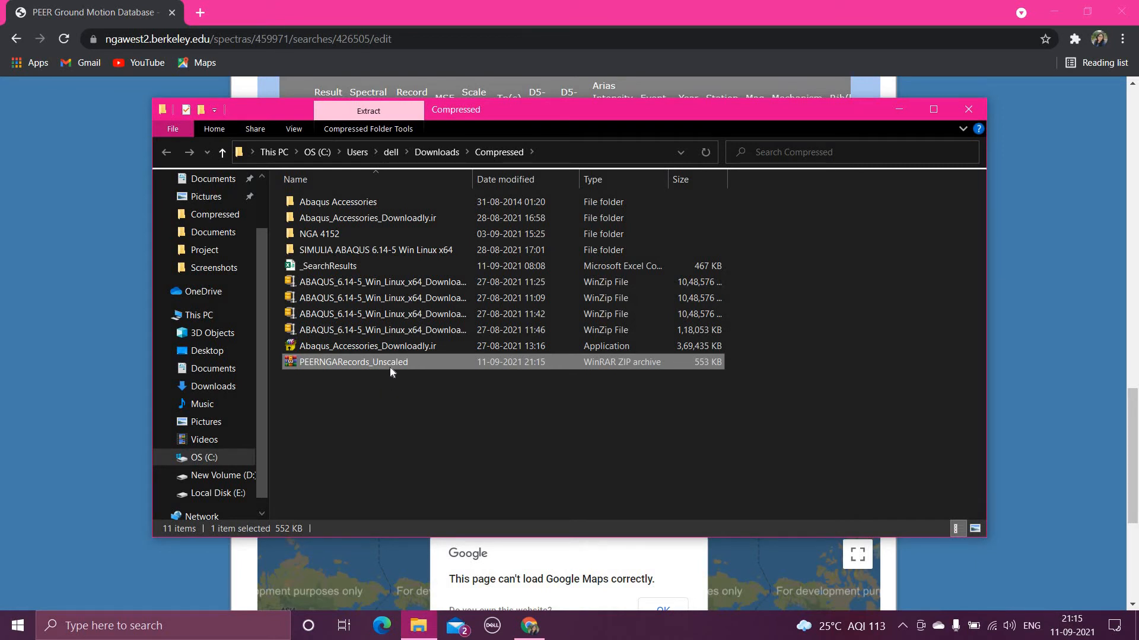
Extract PEERNGARecords_Unscaled.zip here, choosing Yes to All to replace files.
right_click(352, 362)
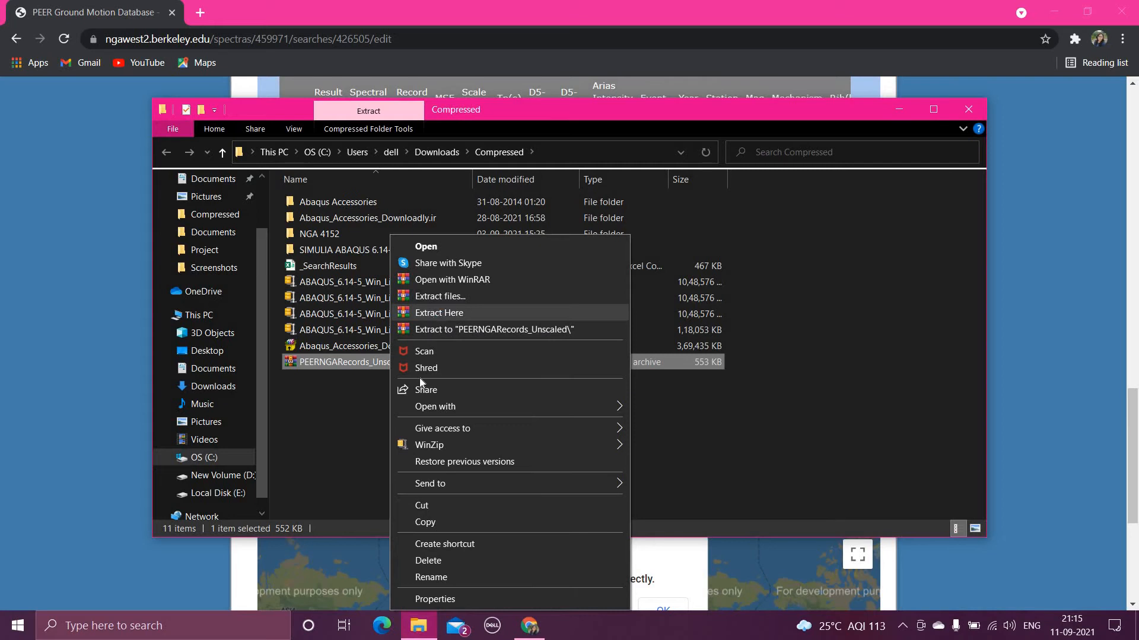
click(439, 313)
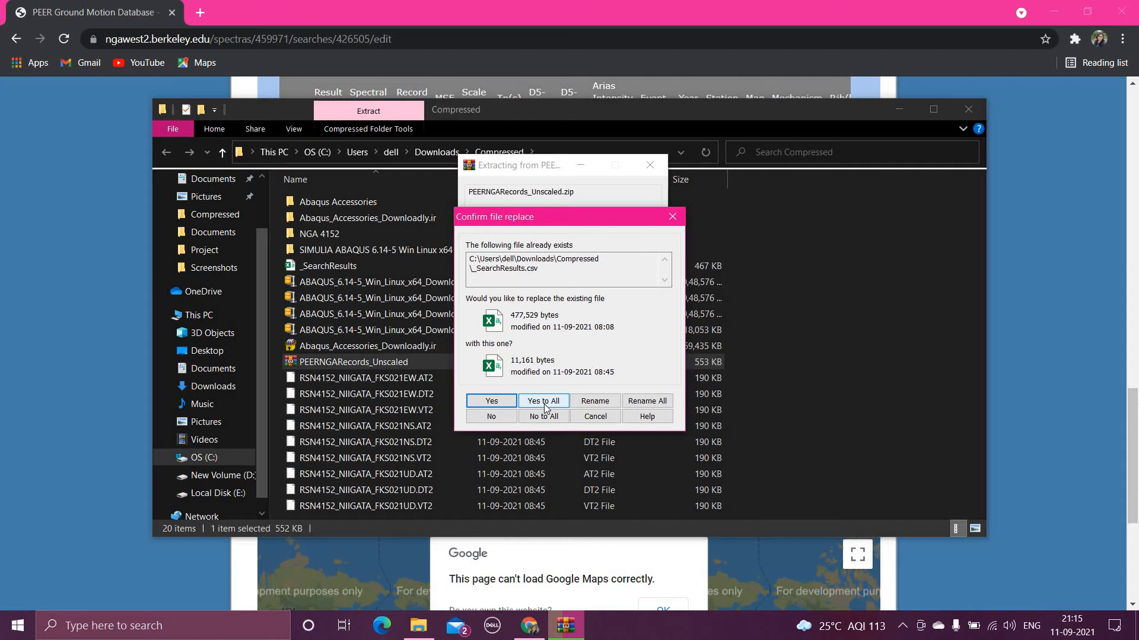
click(543, 401)
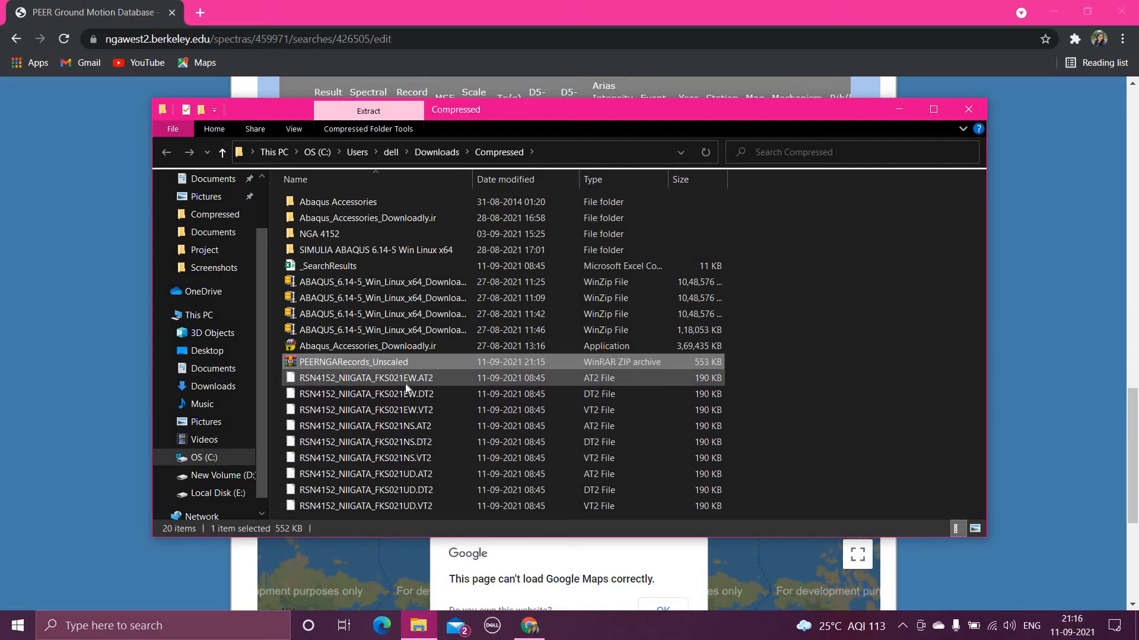
mouse_move(434, 391)
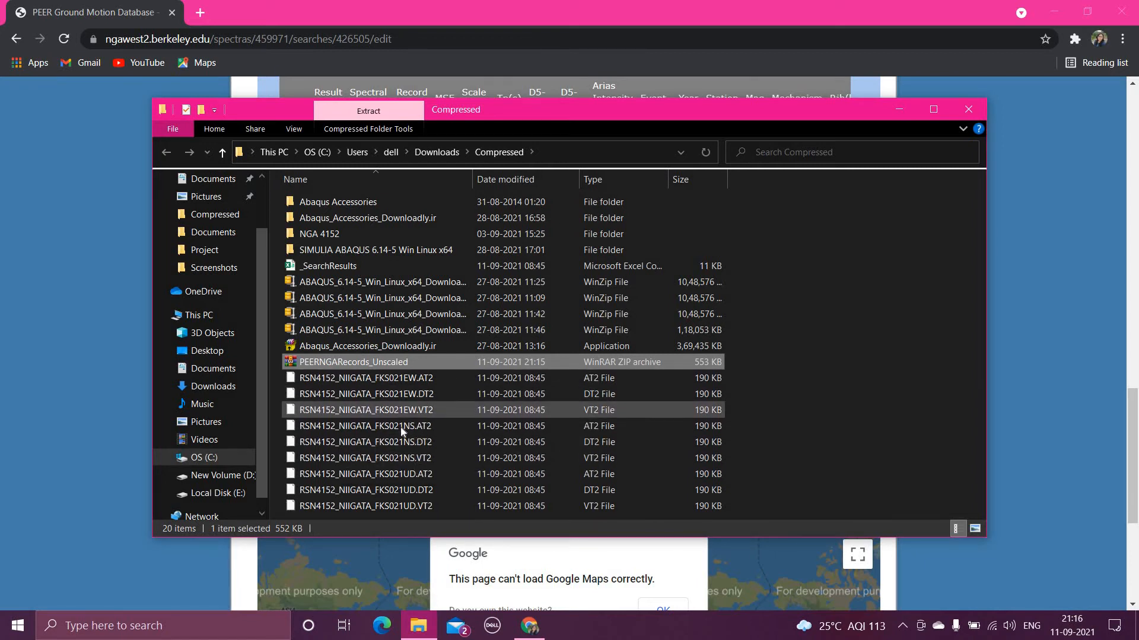
Select RSN4152_NIIGATA_FKS021EW.AT2 among the nine extracted Niigata record files.
click(365, 426)
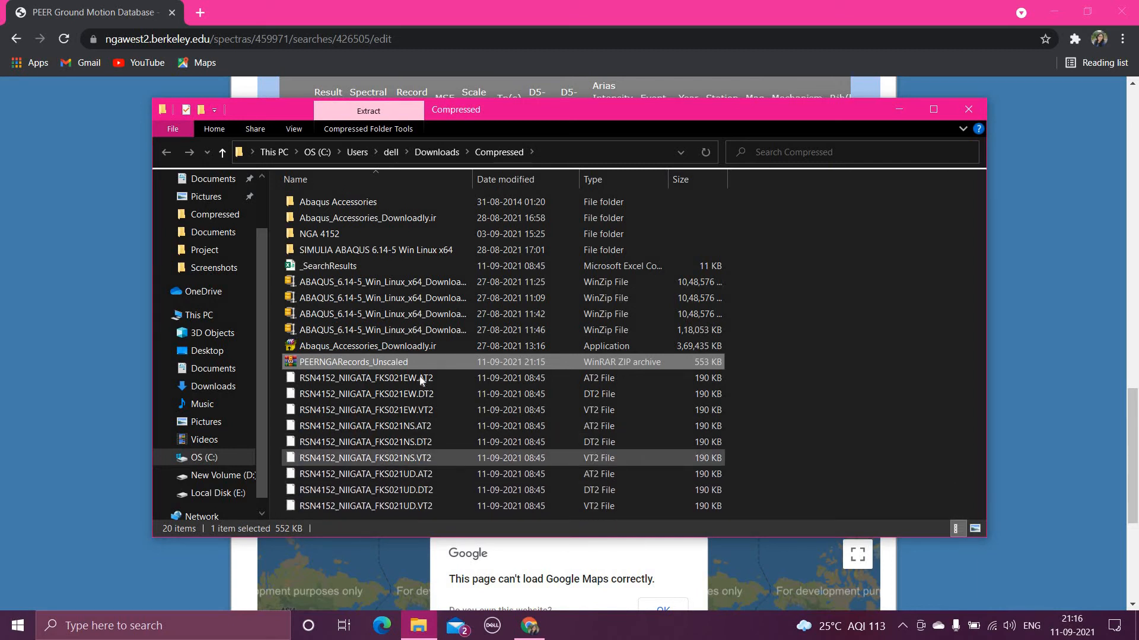
click(365, 378)
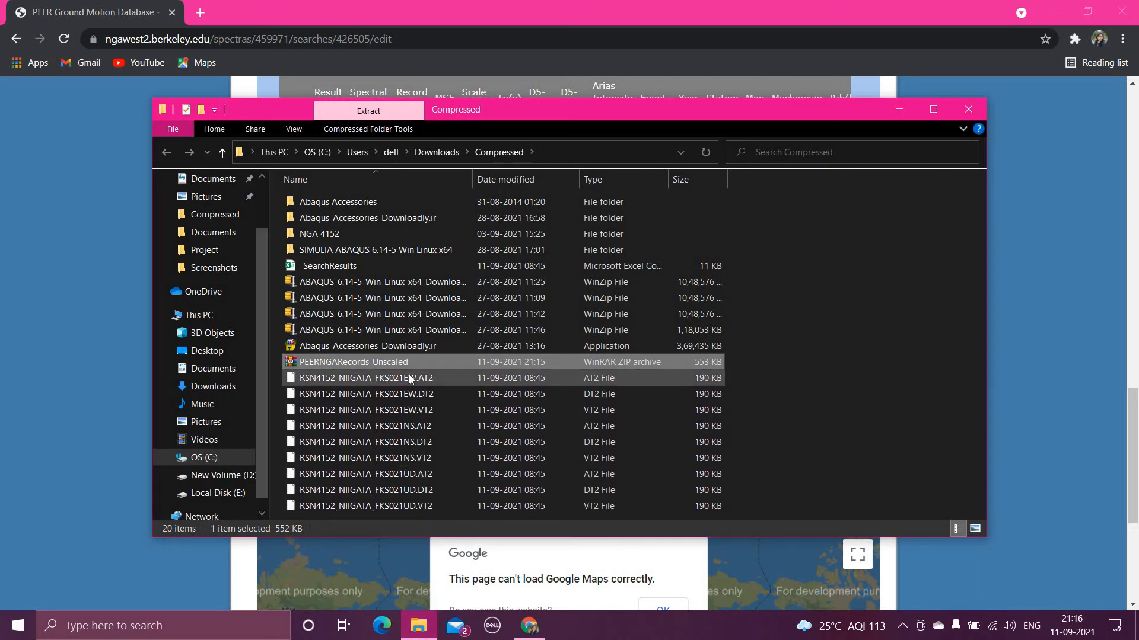
click(365, 378)
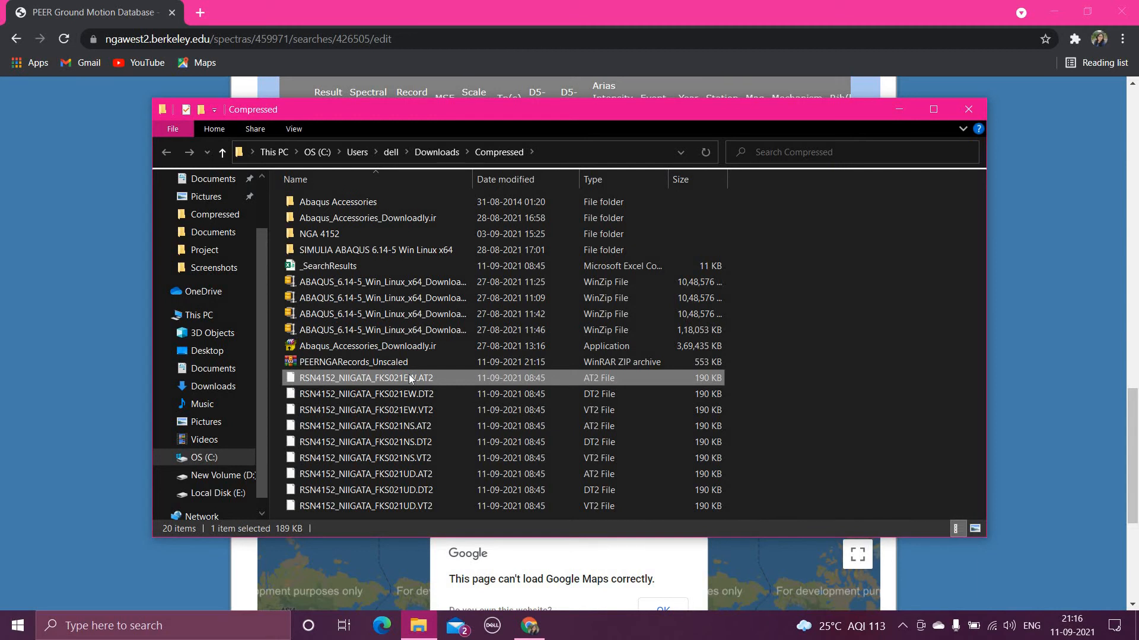
Open RSN4152_NIIGATA_FKS021EW.AT2 with Notepad, found through File Association Helper's Windows search.
right_click(368, 378)
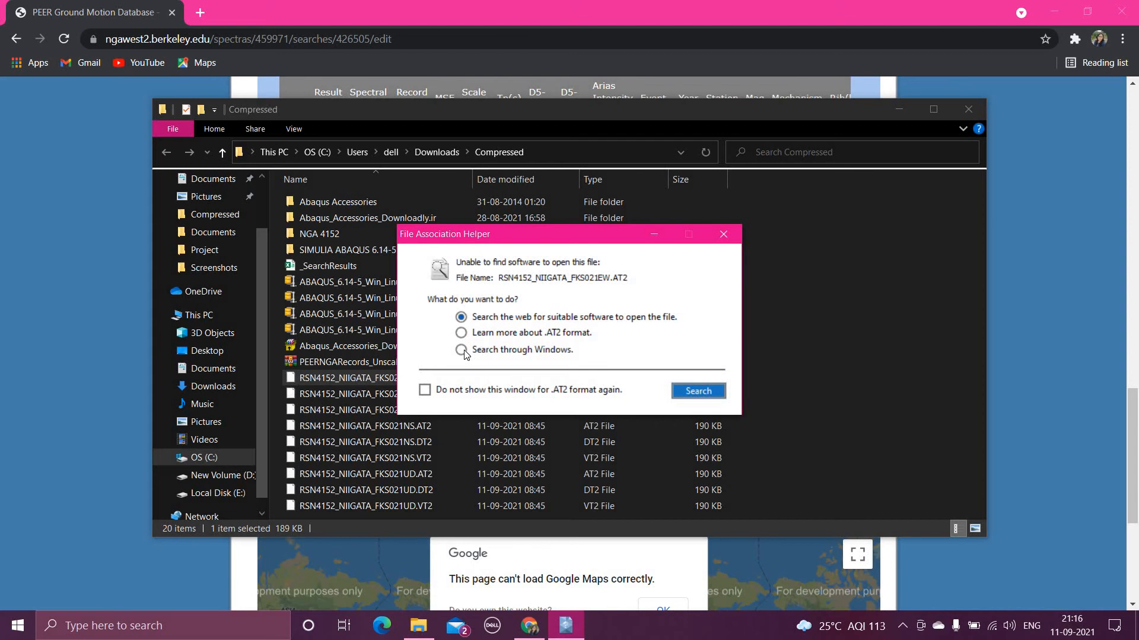
click(460, 350)
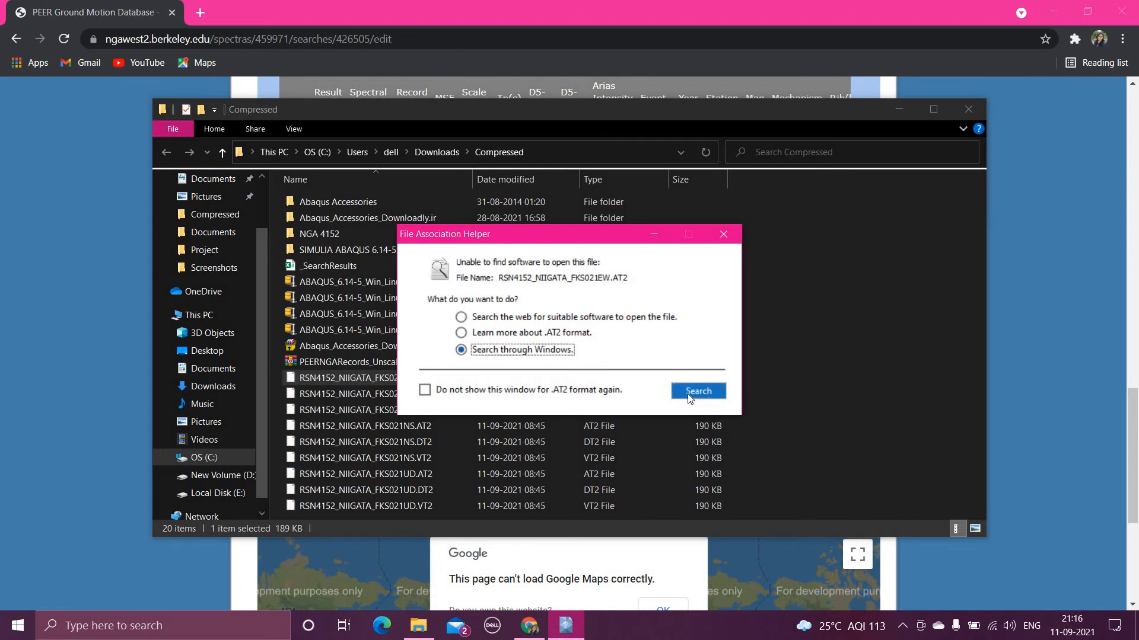
click(696, 391)
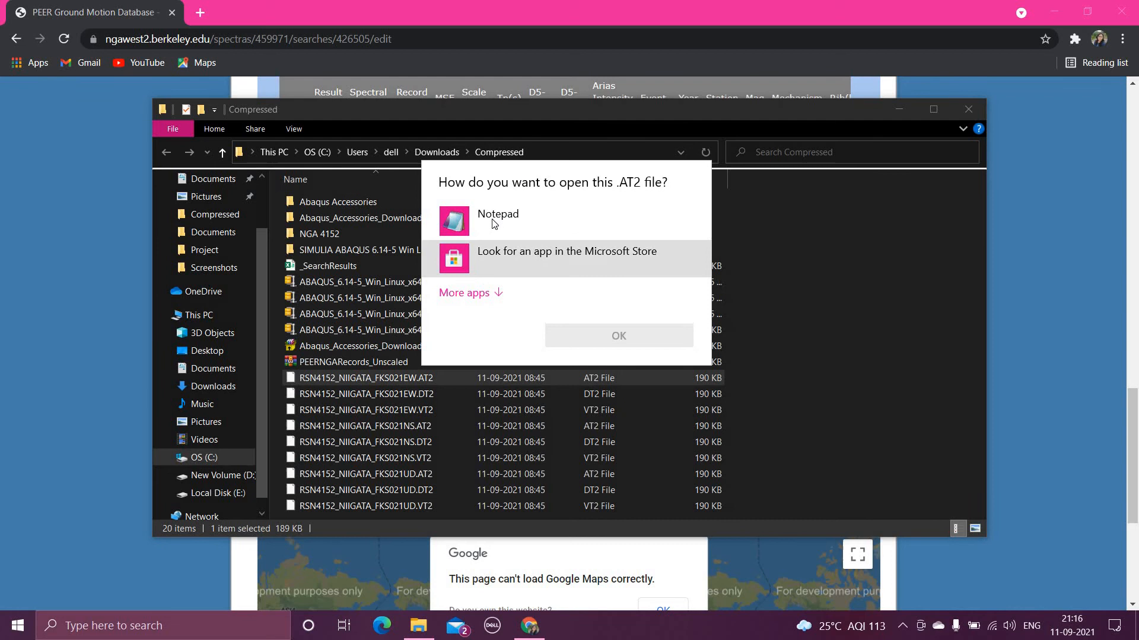
click(497, 220)
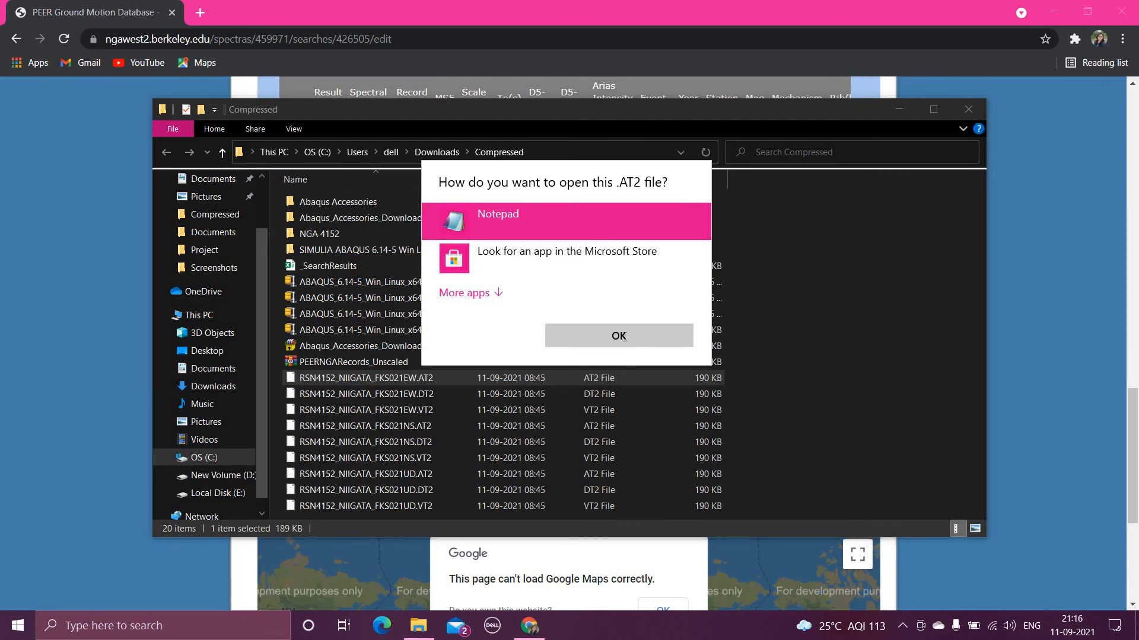
click(617, 336)
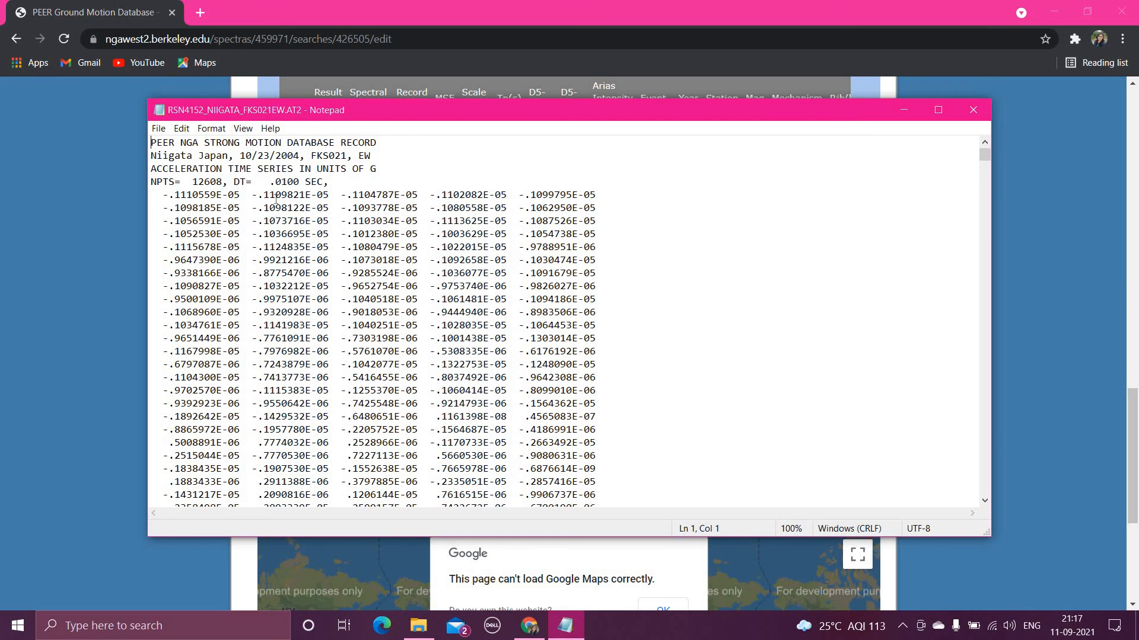
mouse_move(218, 230)
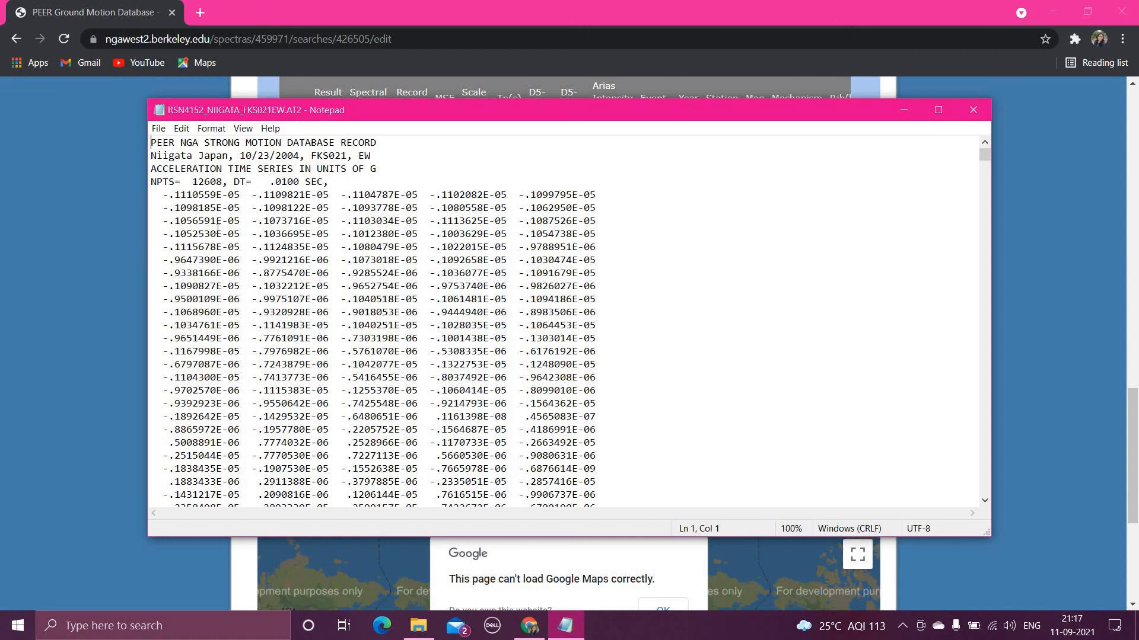
mouse_move(190, 201)
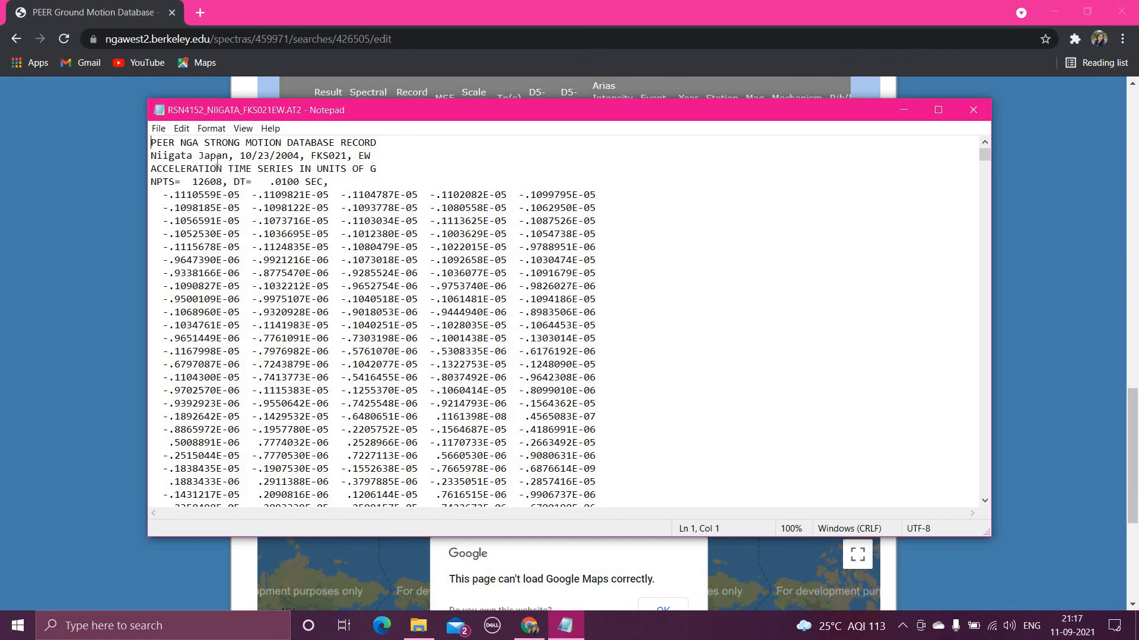
mouse_move(384, 176)
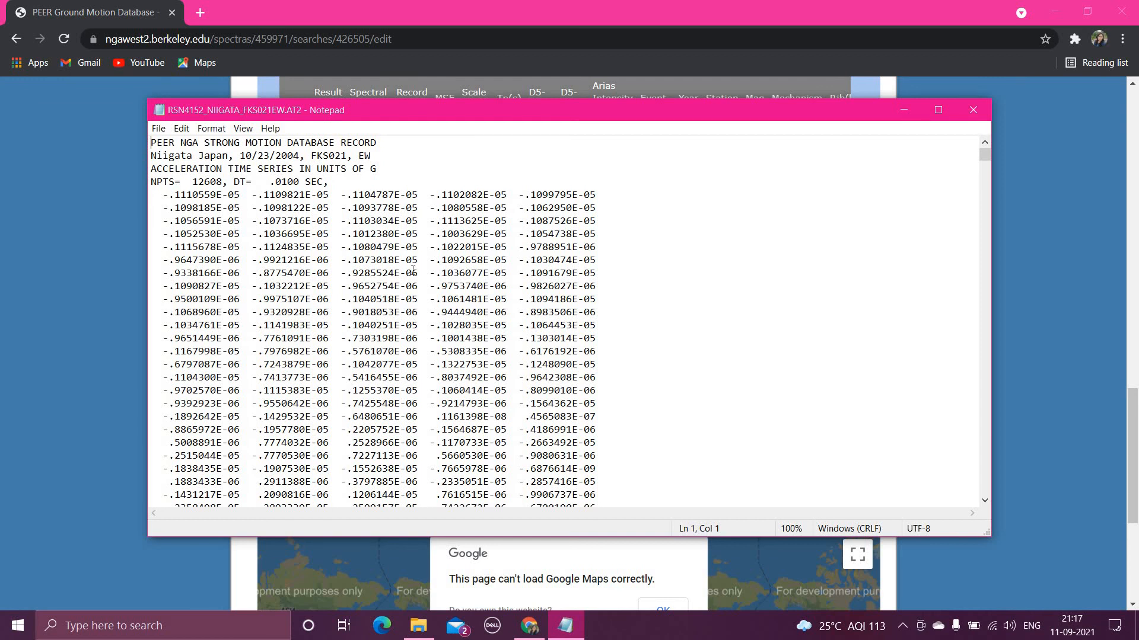
mouse_move(573, 216)
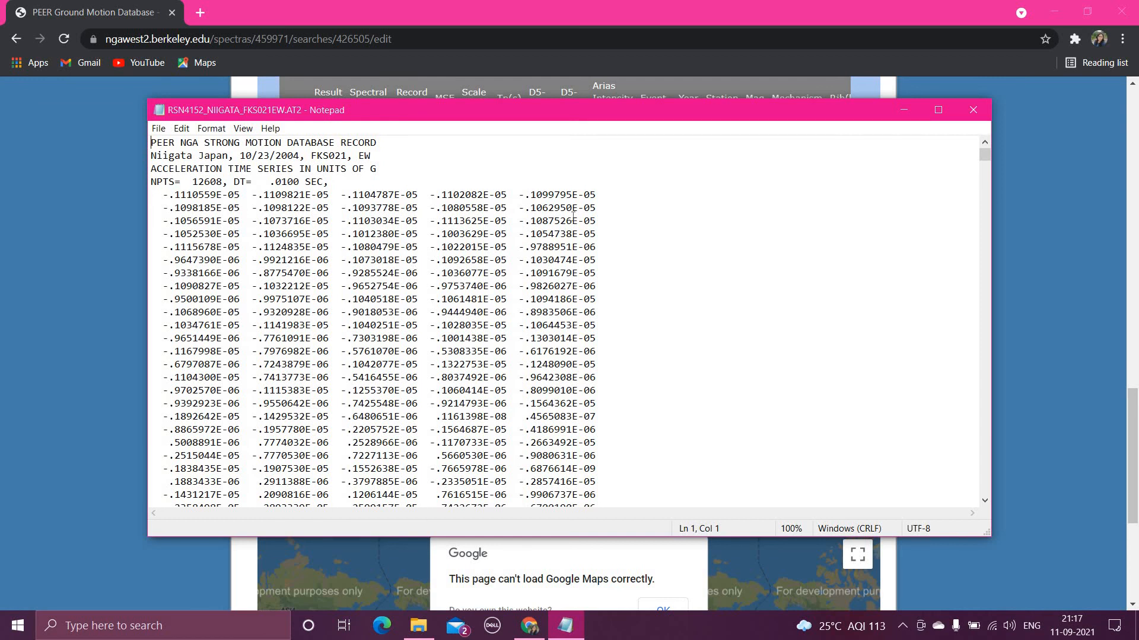